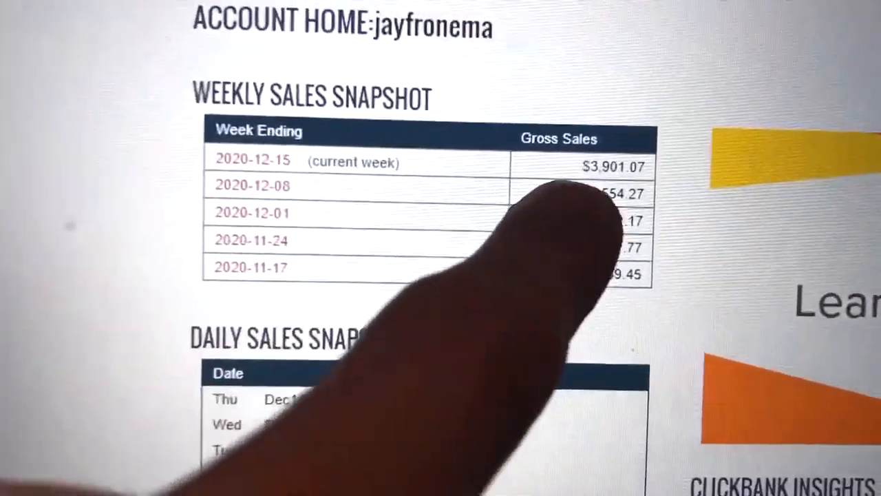
Scroll through the page, highlighting the Sell text about global retailers
scroll(down, 3)
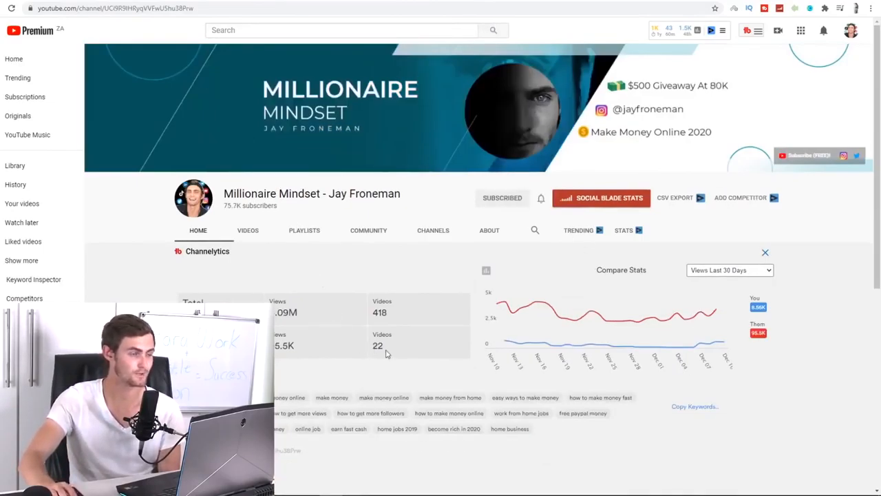
scroll(down, 3)
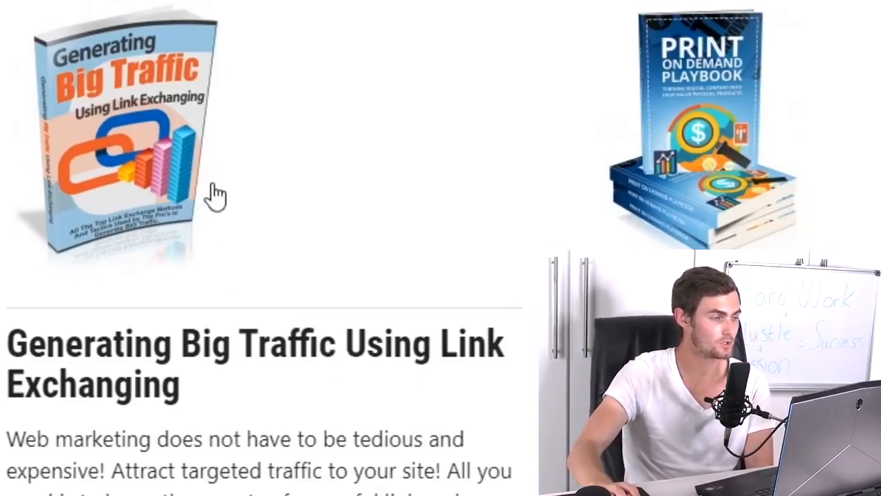
mouse_move(248, 72)
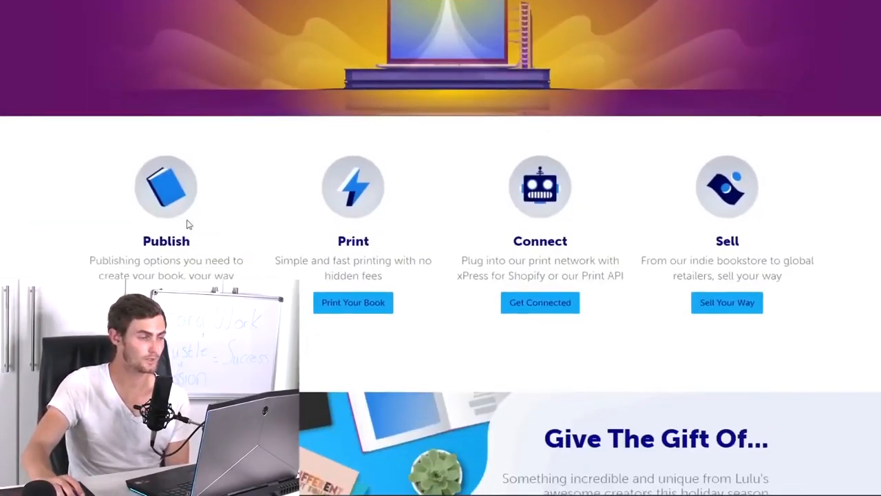
scroll(down, 3)
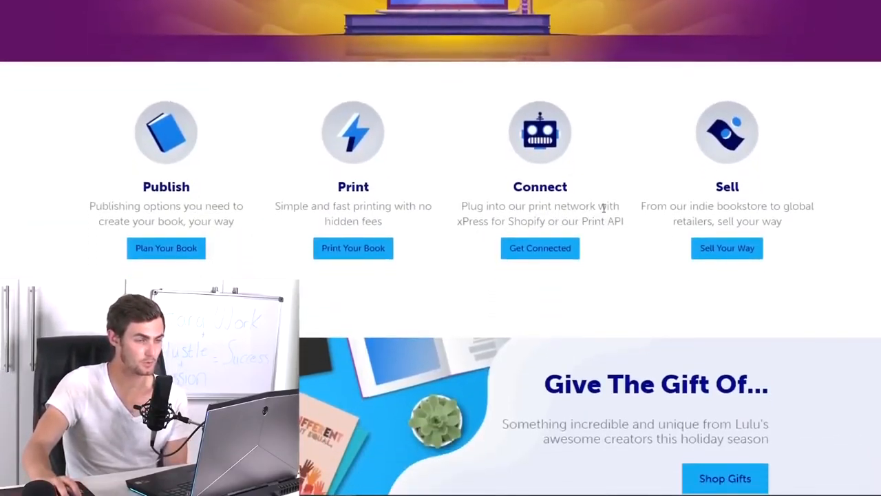
mouse_move(868, 182)
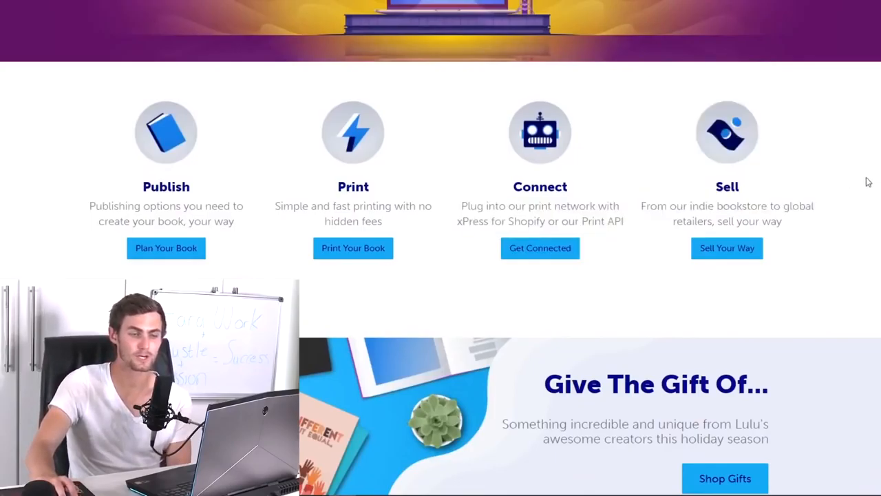
drag(672, 206, 781, 221)
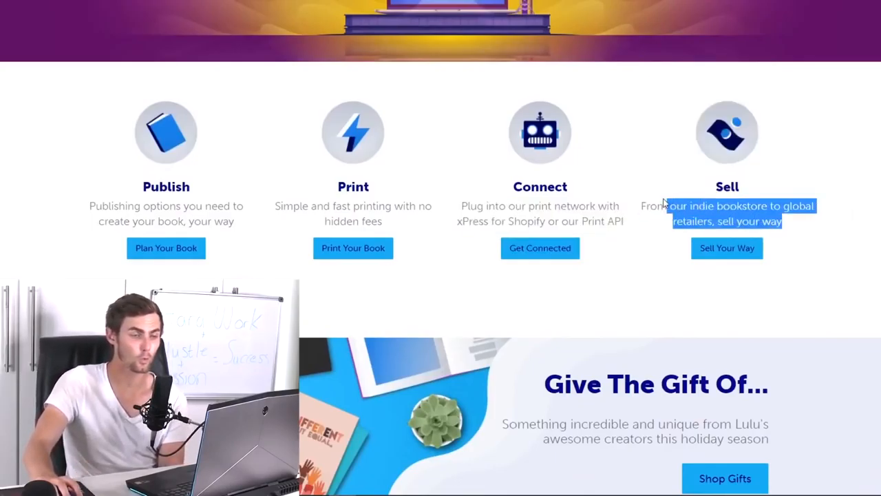
scroll(down, 3)
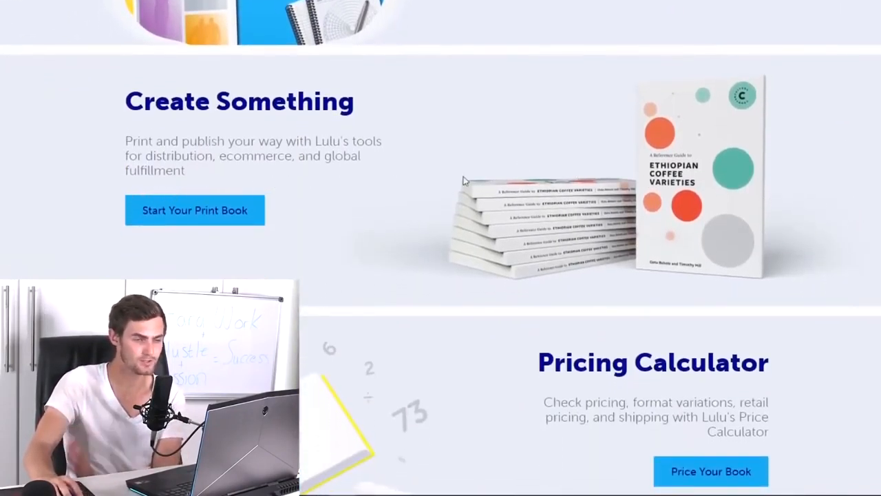
scroll(down, 3)
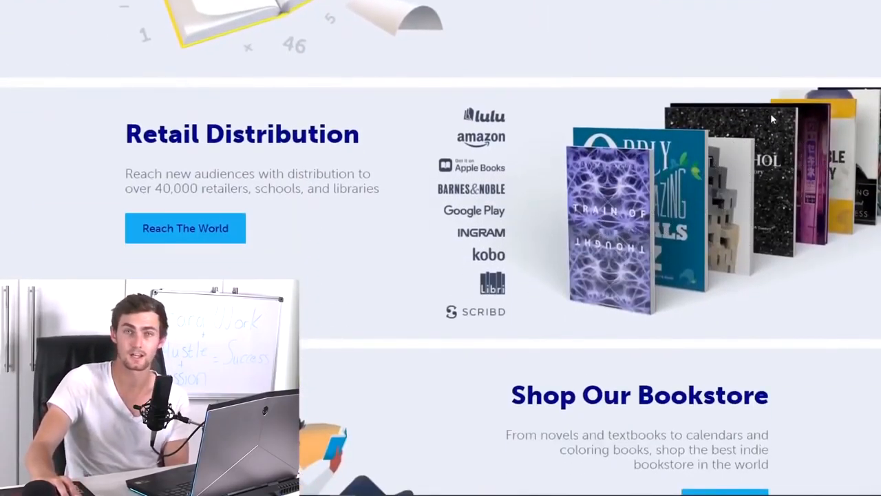
scroll(down, 3)
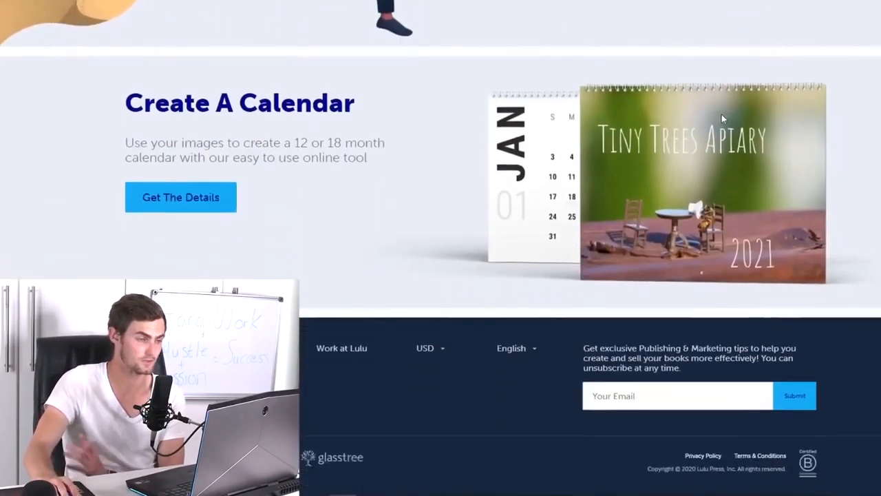
scroll(down, 3)
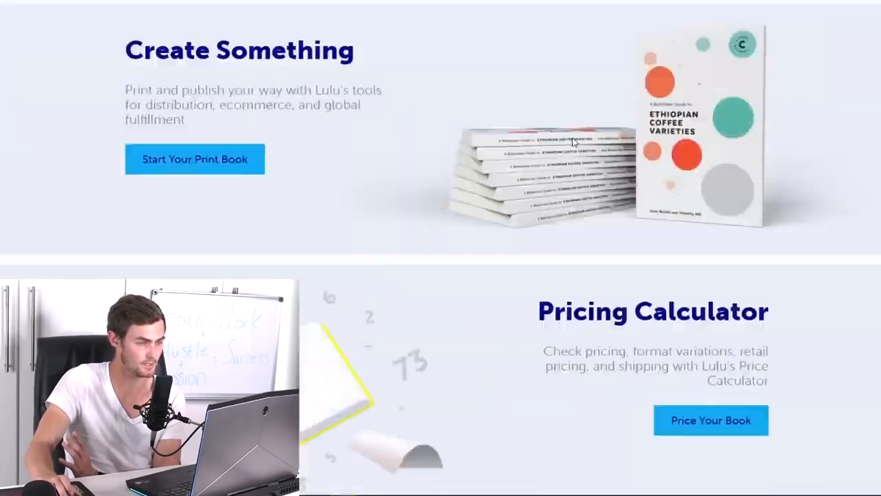
scroll(down, 3)
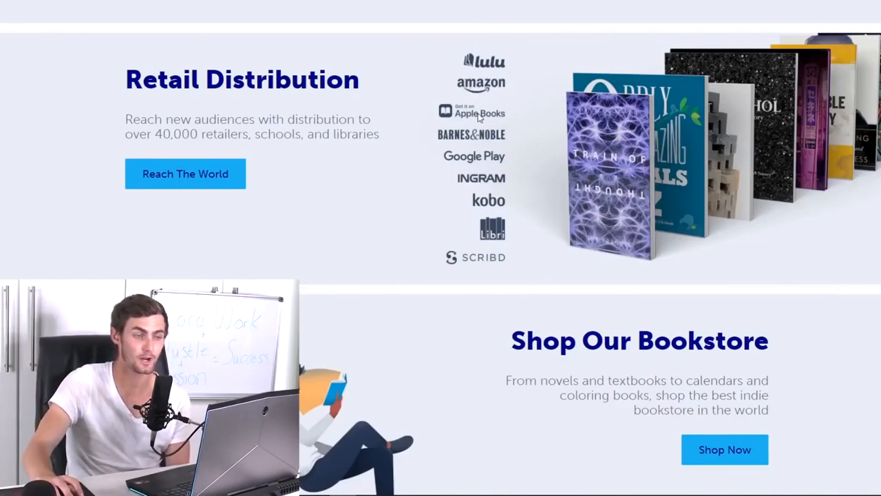
mouse_move(475, 168)
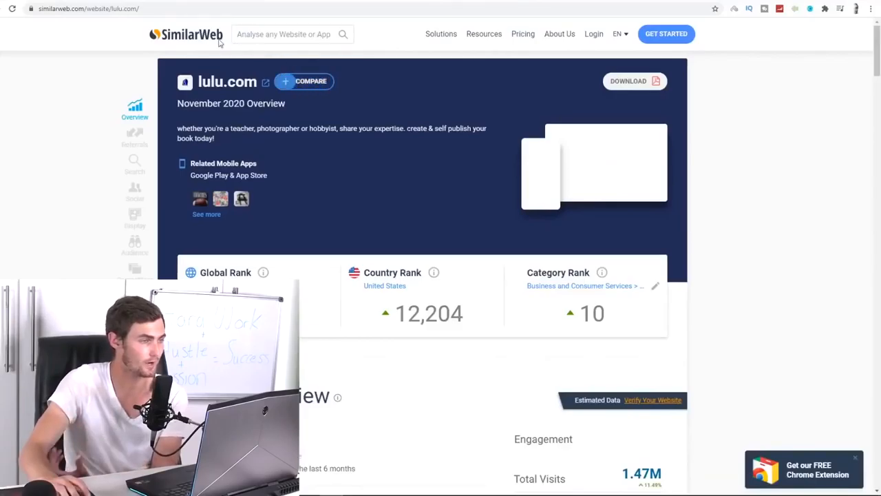
Highlight the United States rank of 12,204 and the category rank of 10
click(89, 9)
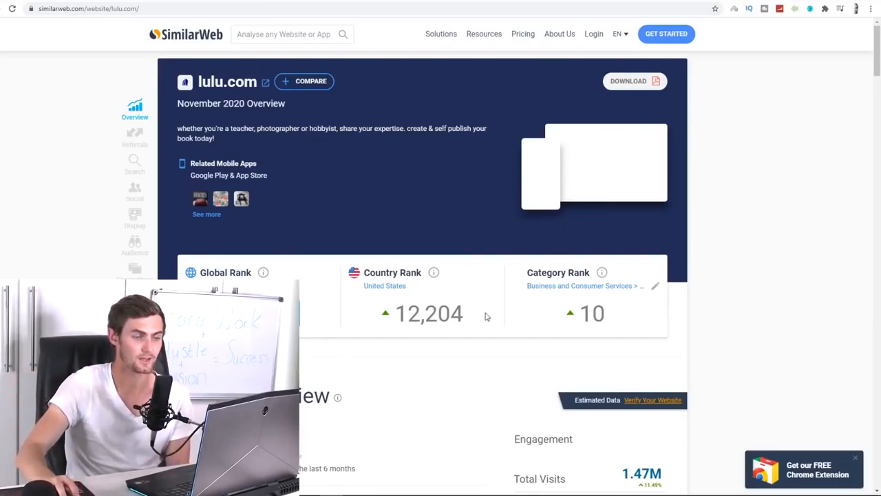
double_click(429, 313)
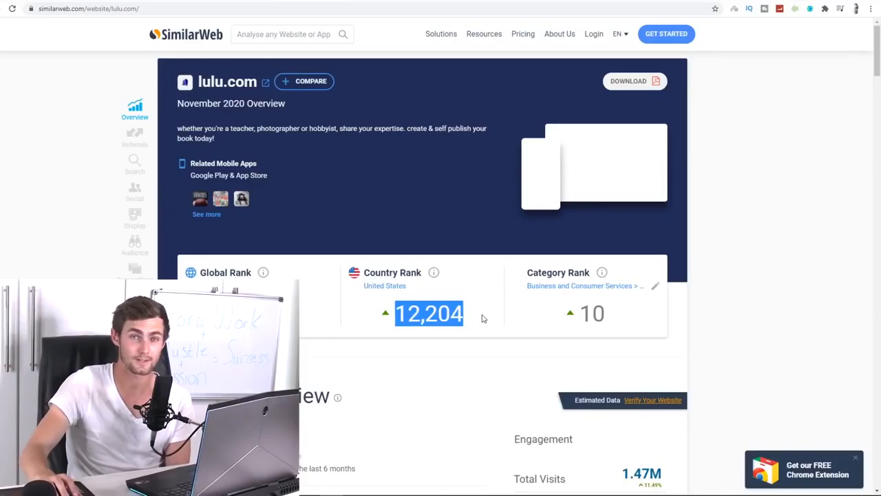
double_click(591, 314)
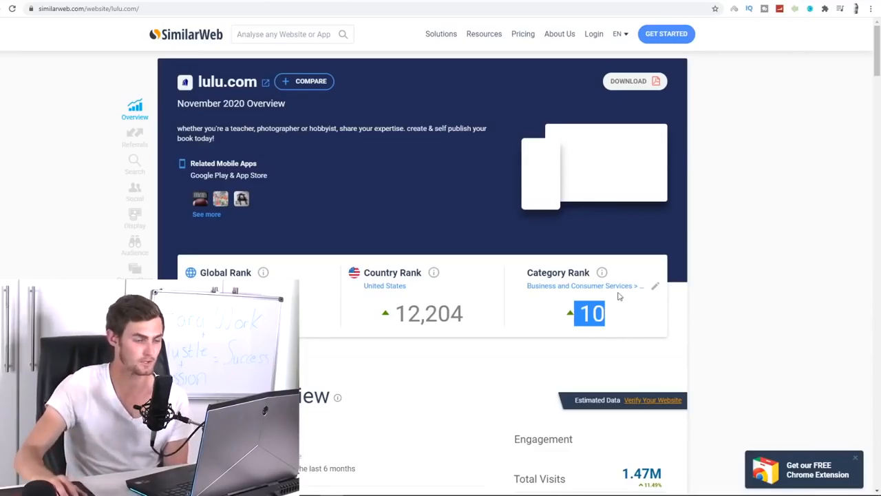
scroll(down, 3)
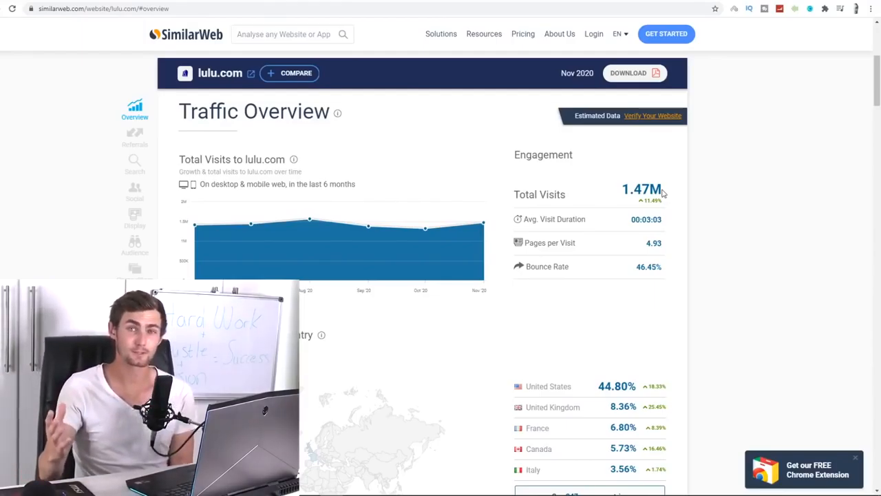
mouse_move(497, 225)
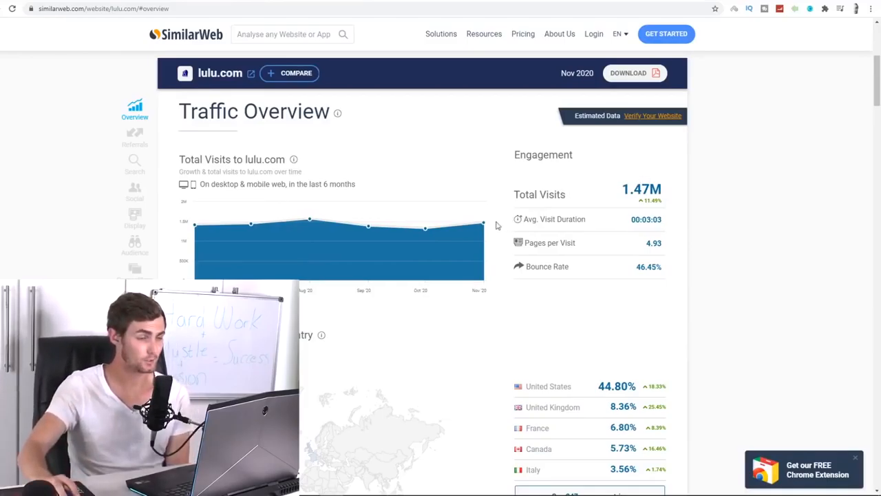
mouse_move(482, 224)
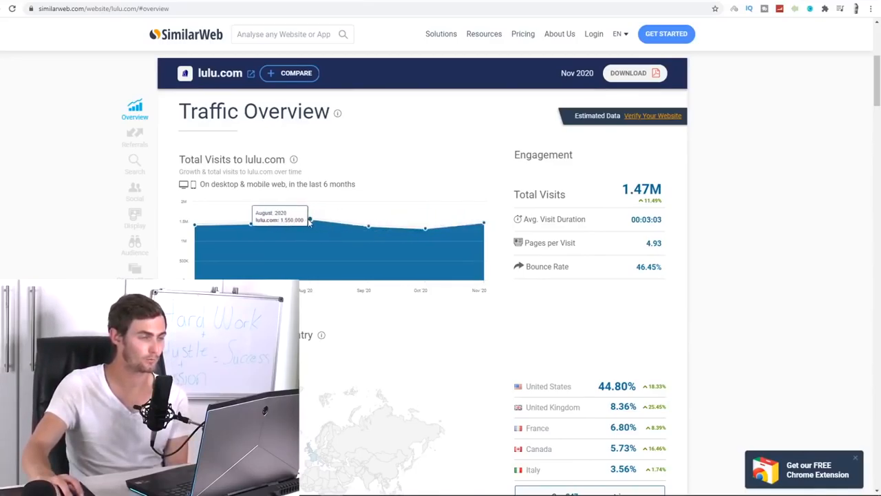
mouse_move(250, 225)
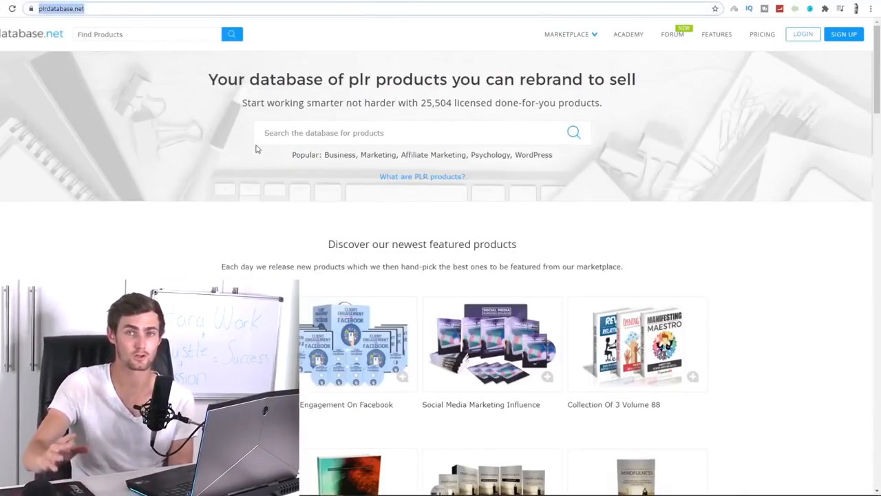
Open the Affiliate Marketing category and scroll through its 791 products
scroll(down, 3)
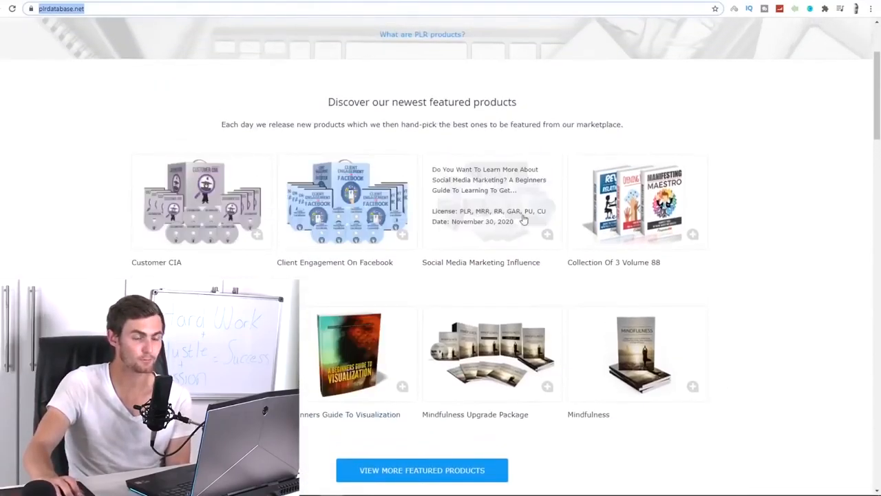
mouse_move(760, 217)
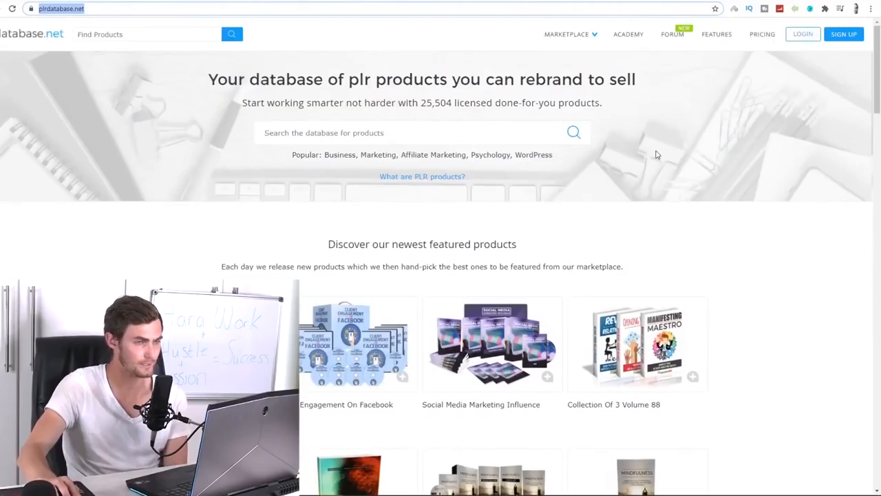
click(567, 34)
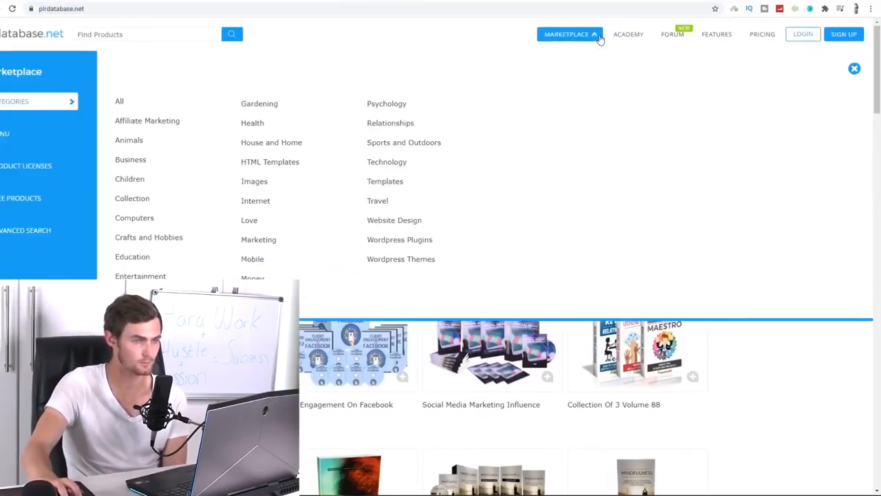
mouse_move(132, 256)
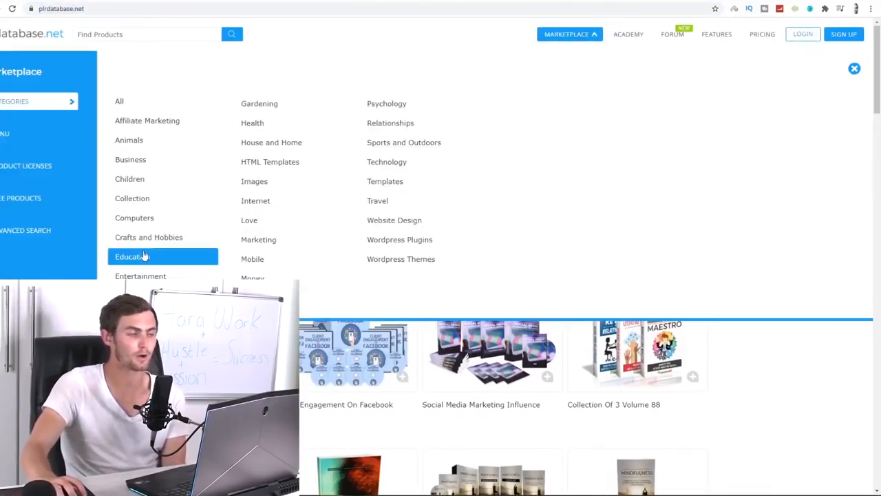
mouse_move(147, 121)
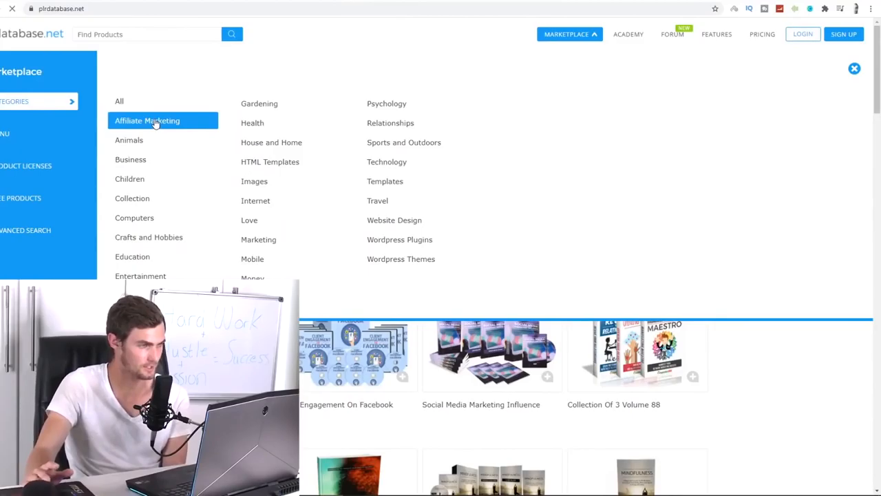
click(147, 121)
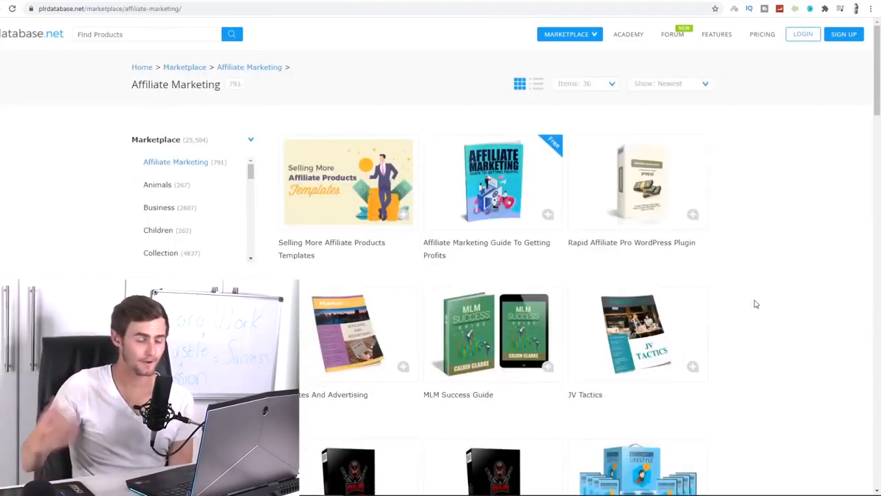
scroll(down, 3)
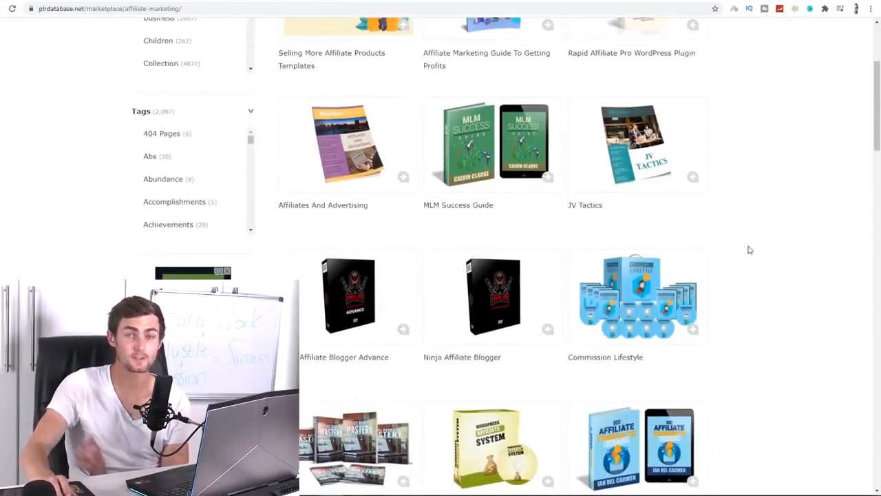
scroll(down, 3)
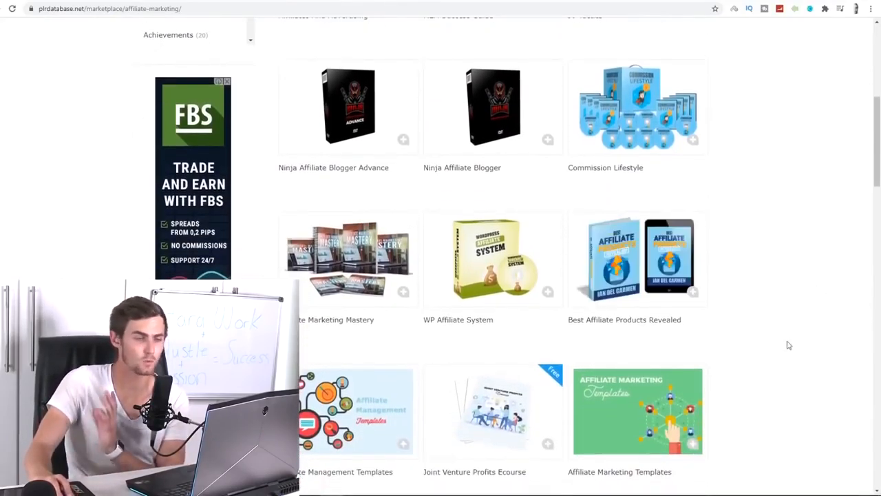
scroll(down, 3)
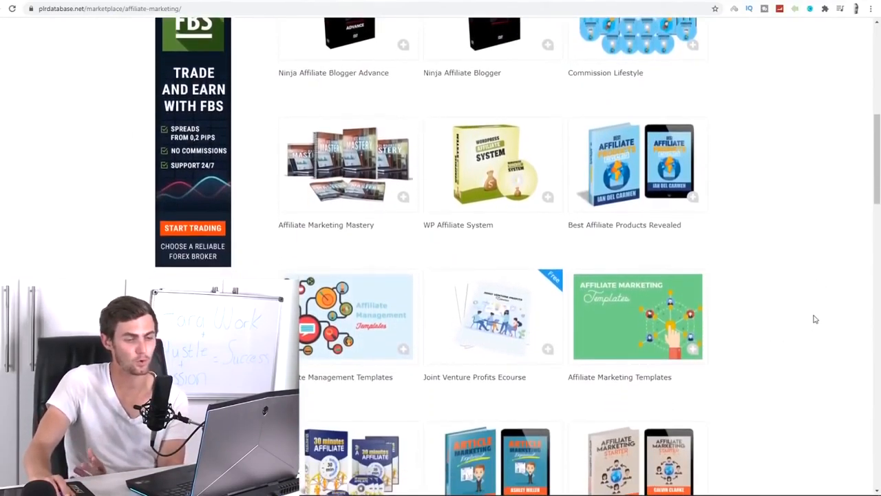
scroll(down, 3)
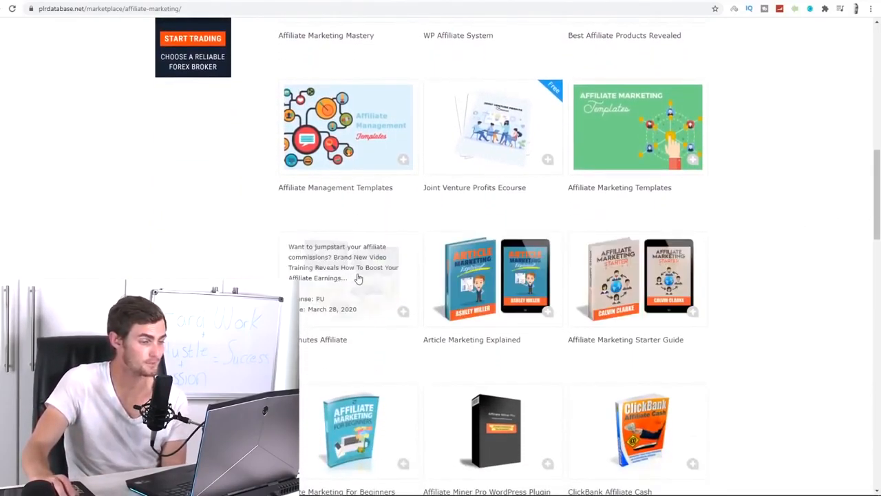
scroll(down, 3)
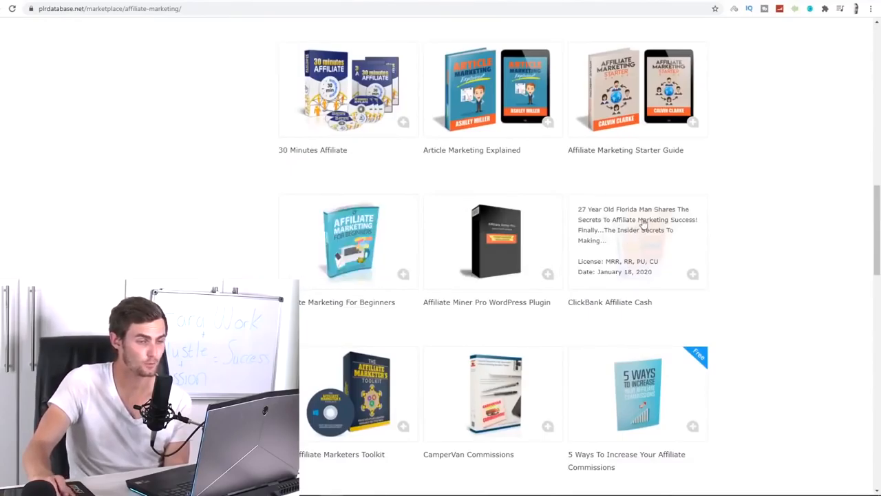
scroll(down, 3)
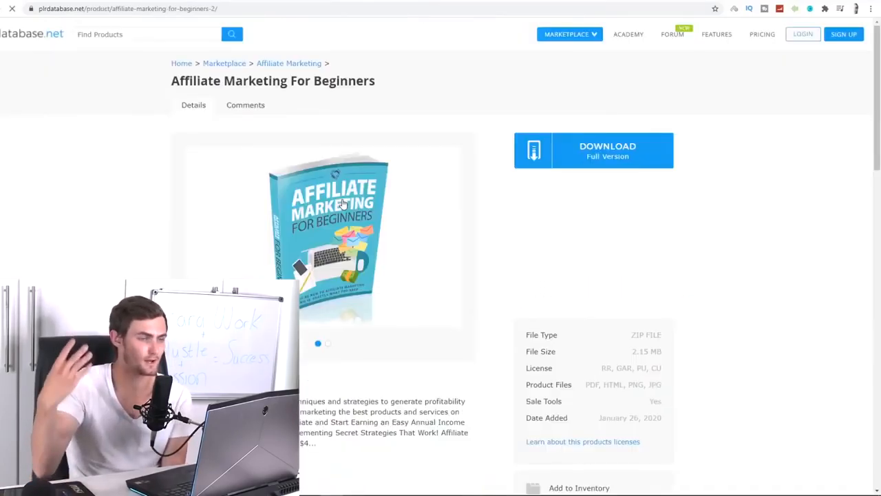
Download the full version of Affiliate Marketing Guide To Getting Profits
click(607, 150)
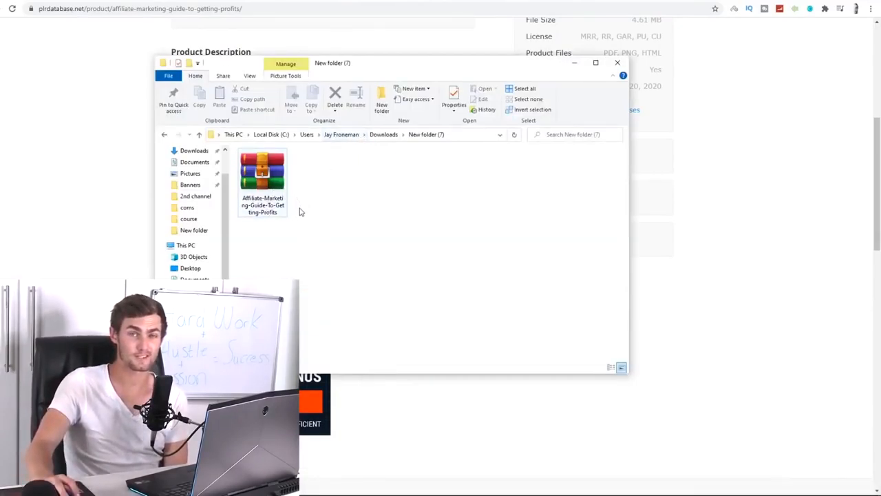
Extract the zip here and open the ebook PDF from Product > Ebook
right_click(261, 173)
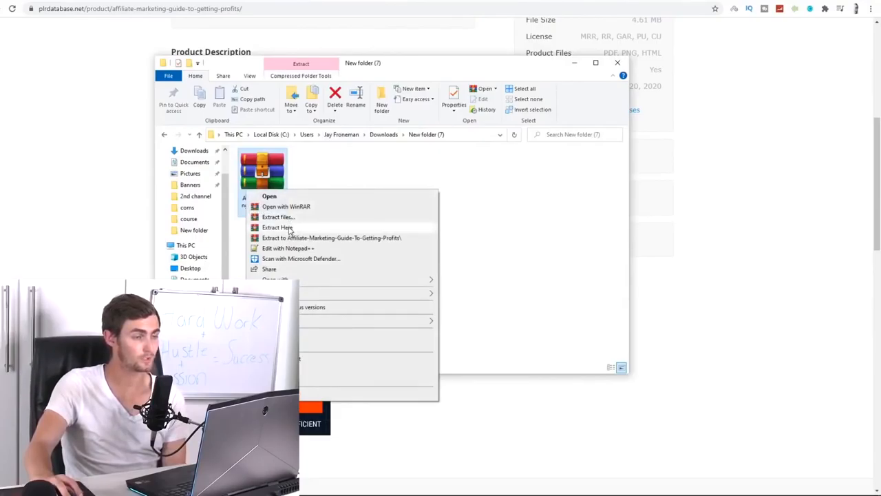
click(277, 228)
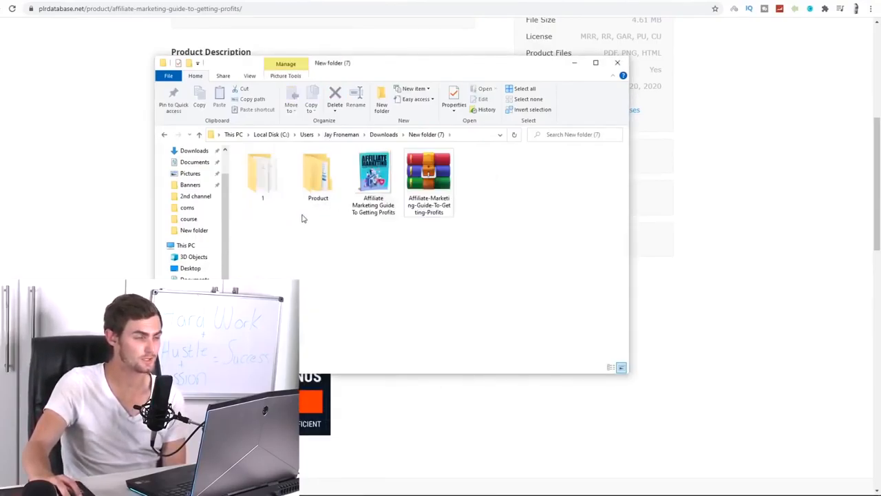
double_click(319, 175)
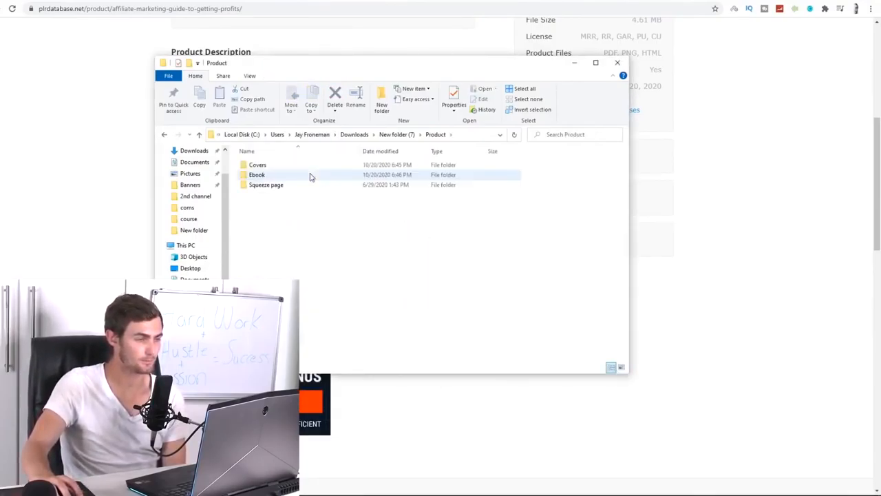
double_click(257, 175)
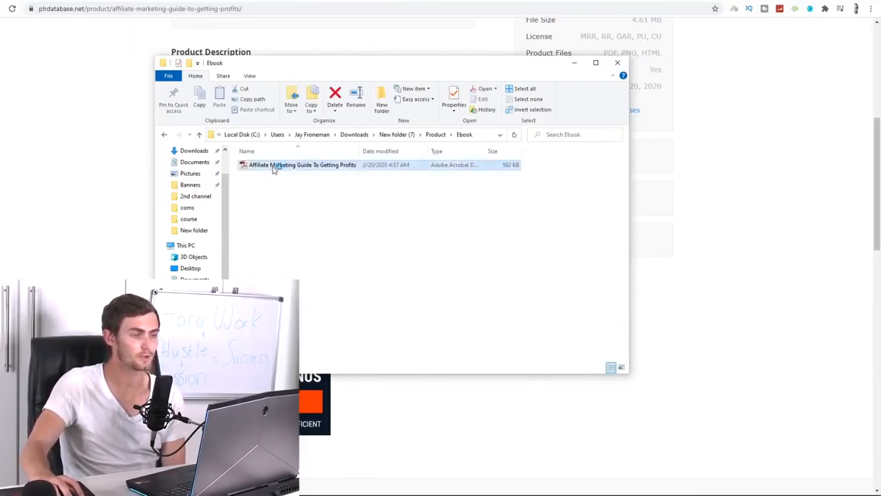
double_click(302, 165)
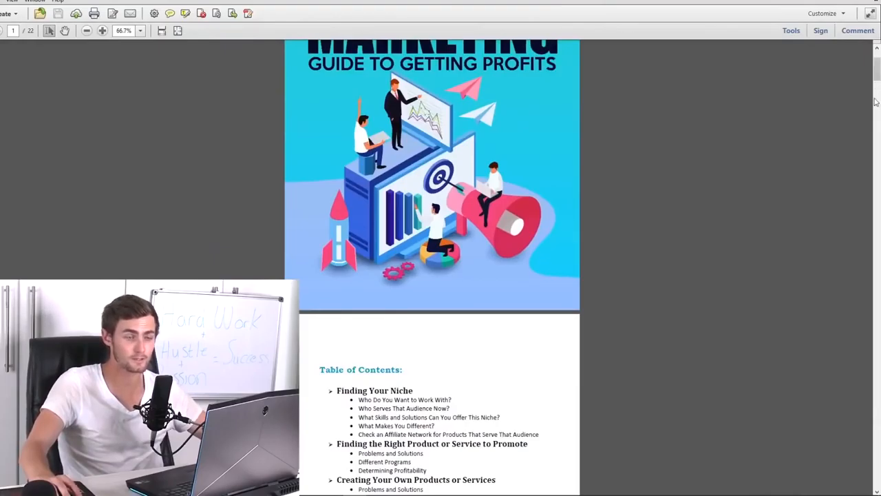
scroll(down, 3)
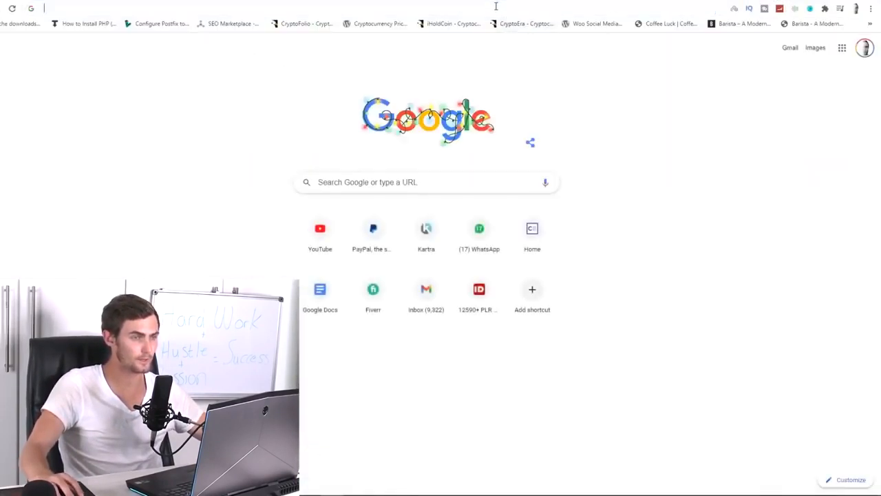
Search Google for 'pdf editor' and scroll through the results
text(pdf ed)
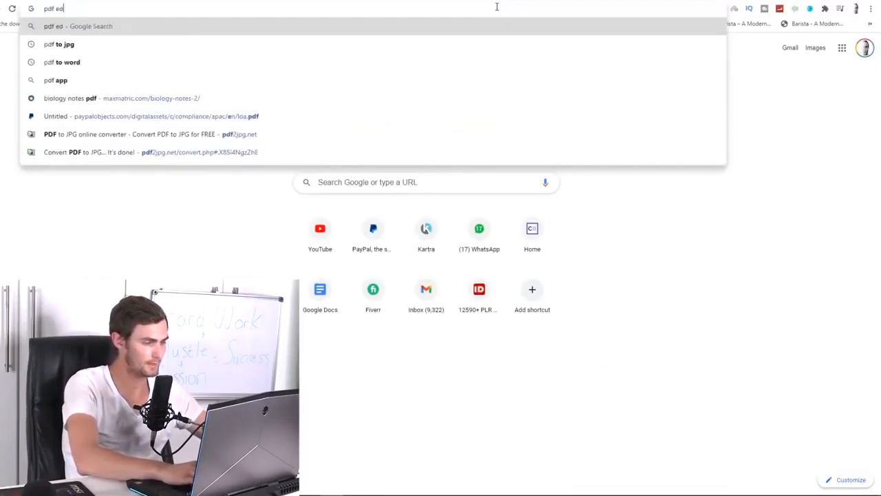
key(enter)
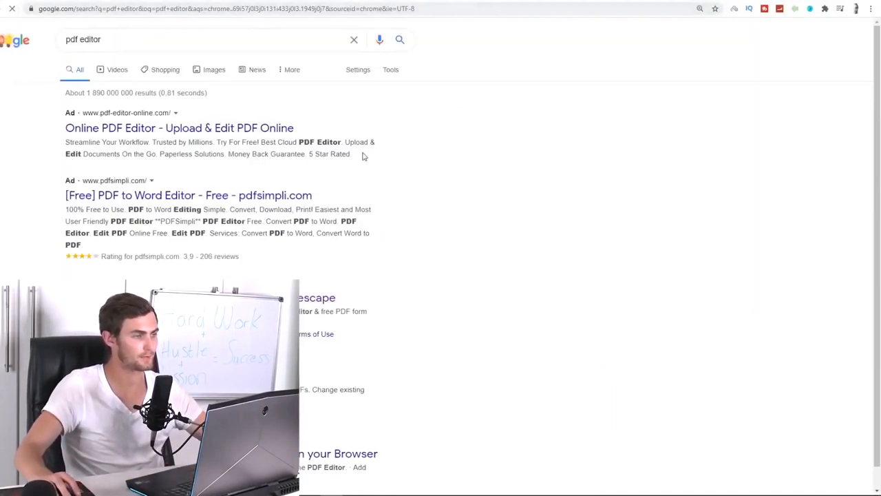
scroll(down, 3)
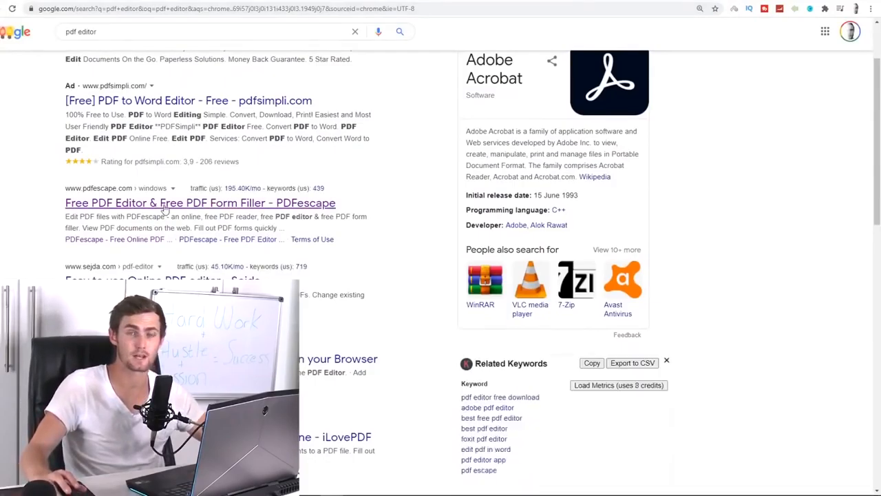
Upload the Affiliate Marketing Guide PDF to PDFescape's free online editor
click(200, 202)
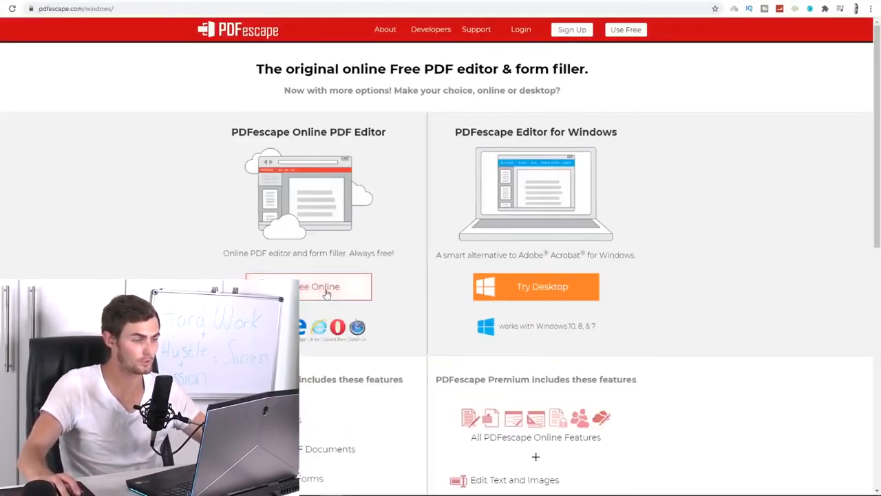
click(318, 287)
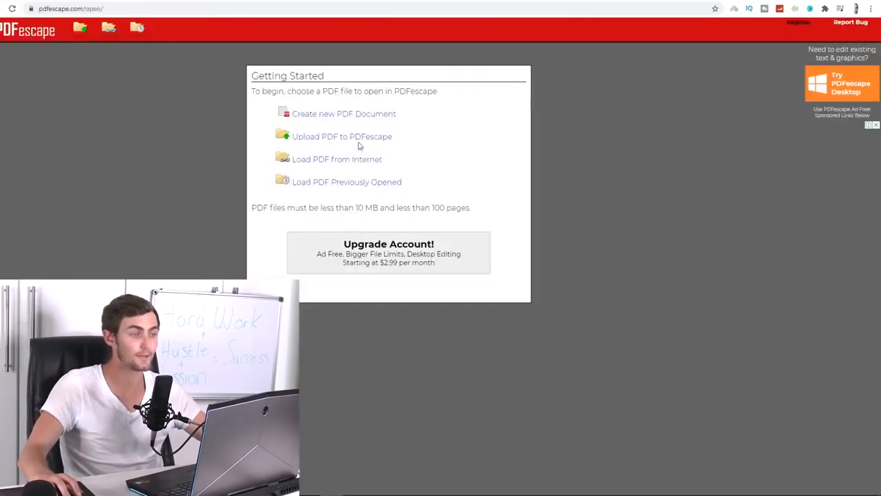
click(341, 135)
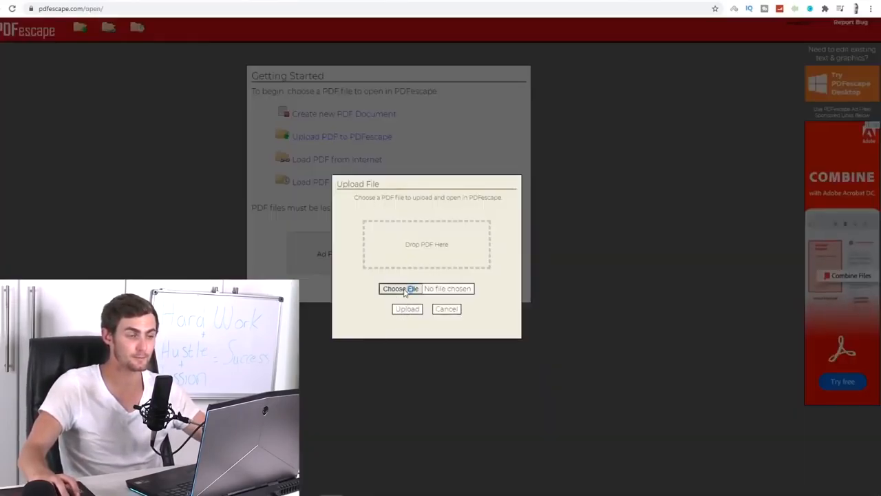
click(400, 288)
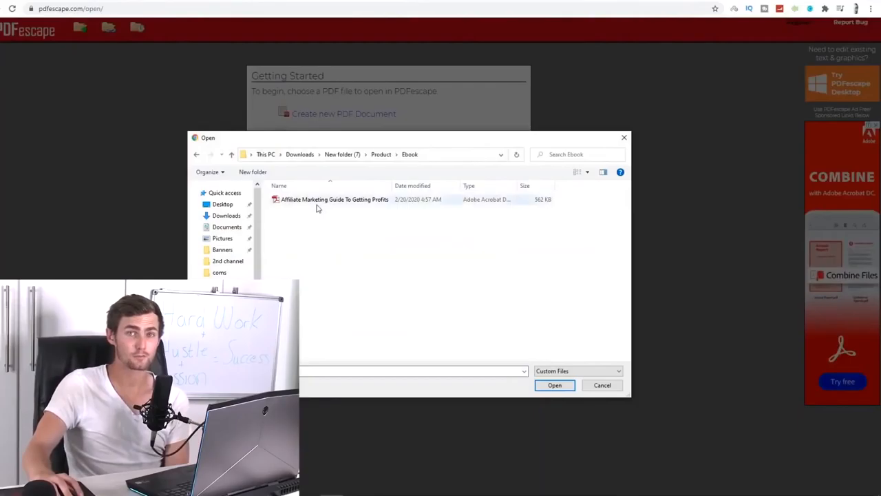
click(334, 199)
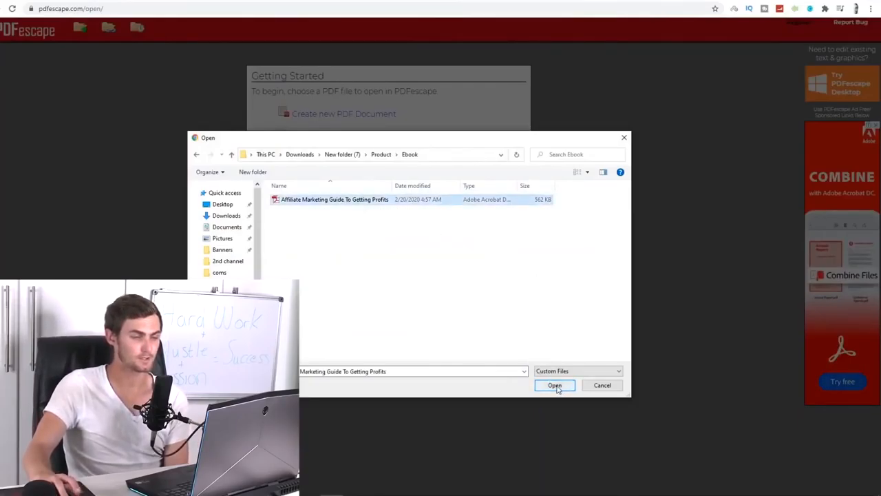
click(555, 385)
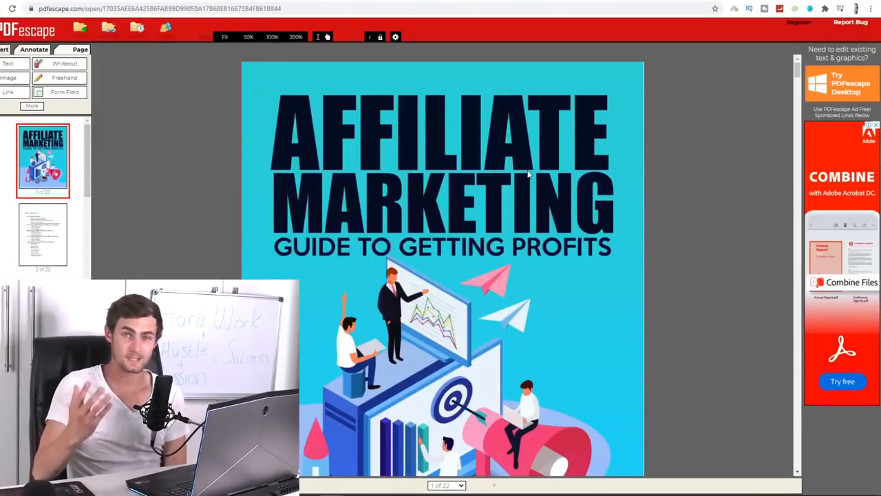
scroll(down, 3)
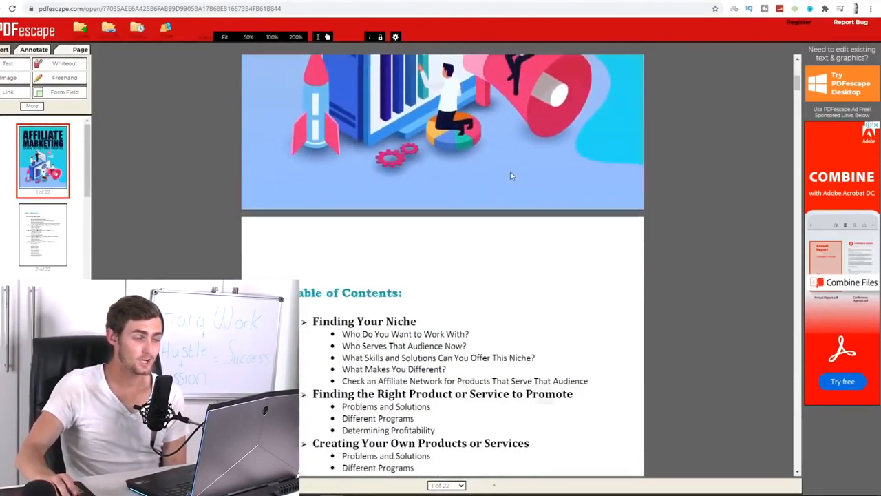
scroll(down, 3)
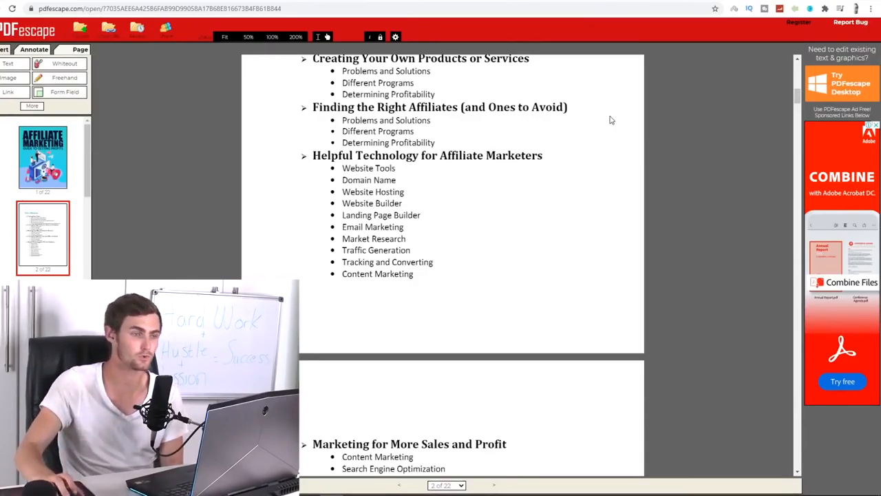
click(42, 160)
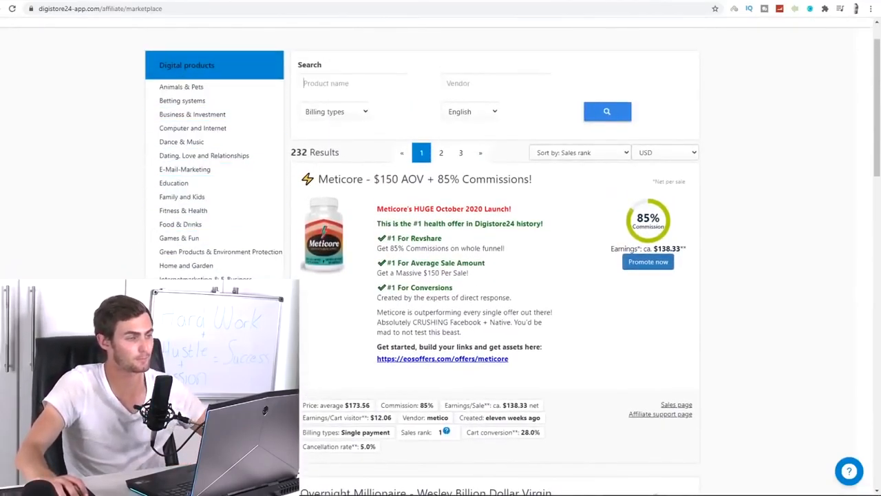
Search products for 'crestani' and highlight the course's per-sale earnings figure
click(344, 82)
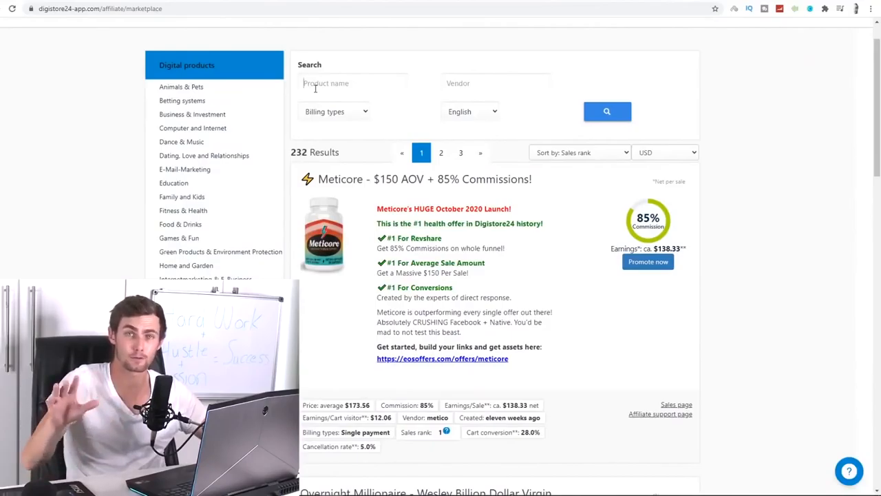
text(crestani)
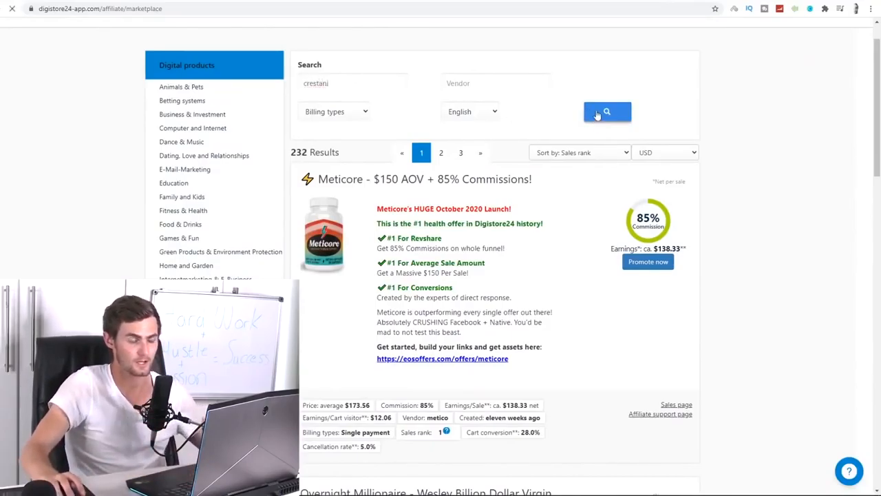
click(606, 112)
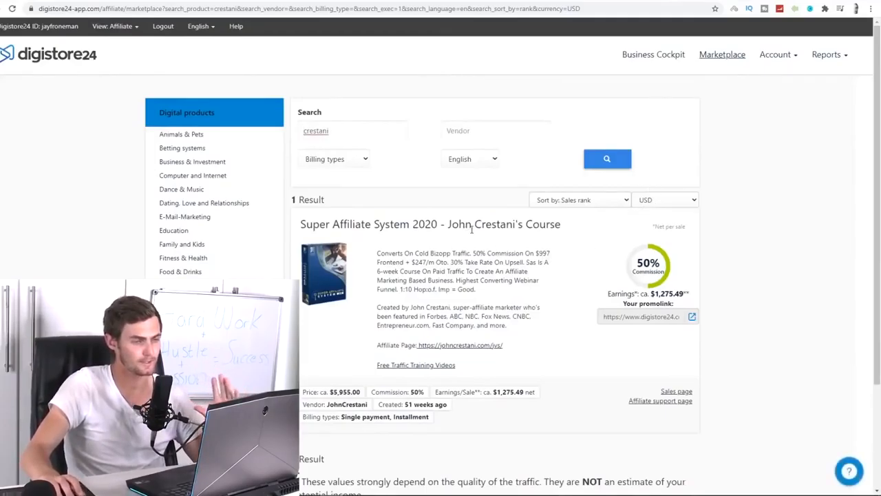
drag(362, 224, 562, 223)
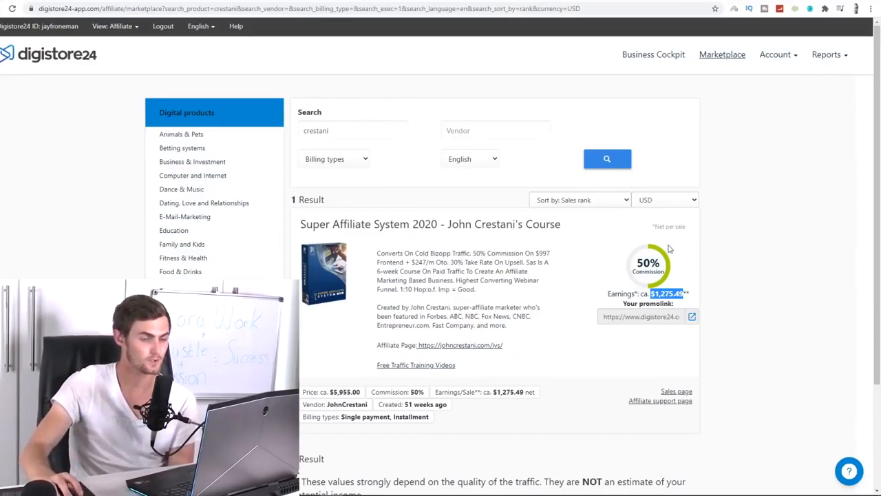
click(641, 316)
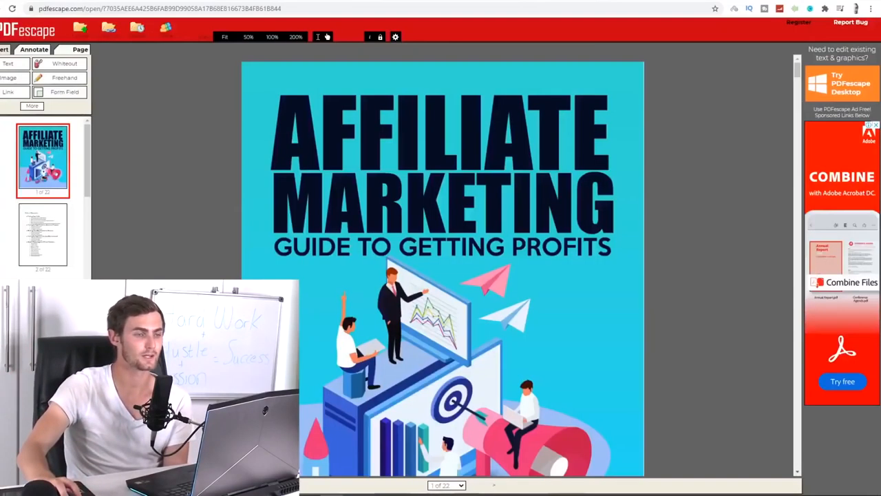
Scroll to page 3 and select the Insert Text tool
scroll(down, 3)
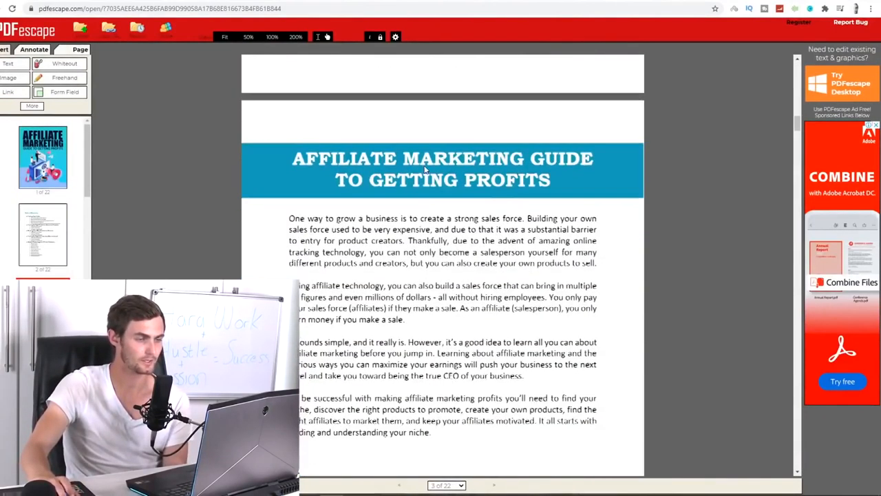
scroll(down, 3)
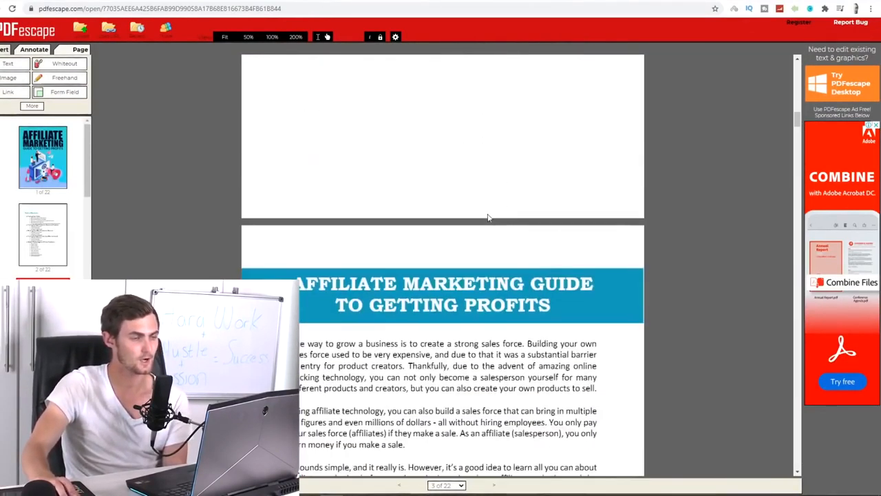
click(9, 63)
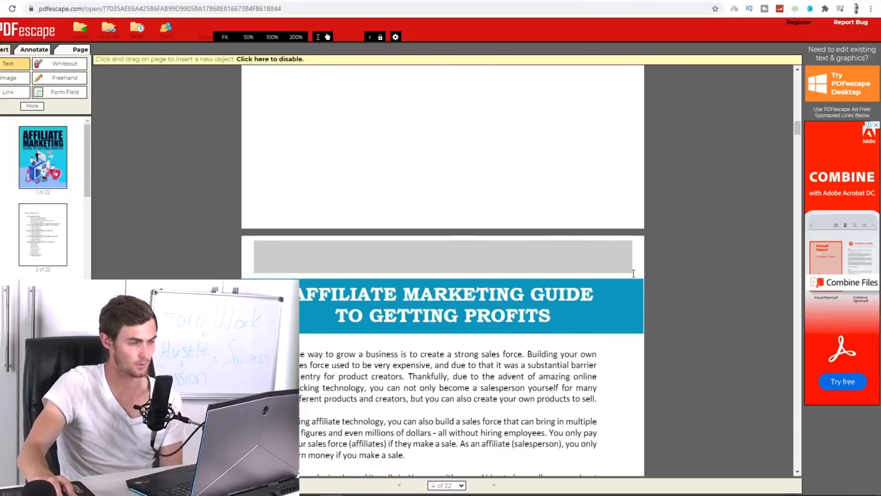
Add the free-training promo text above the heading, followed by a 'CLICK HERE' line
click(441, 256)
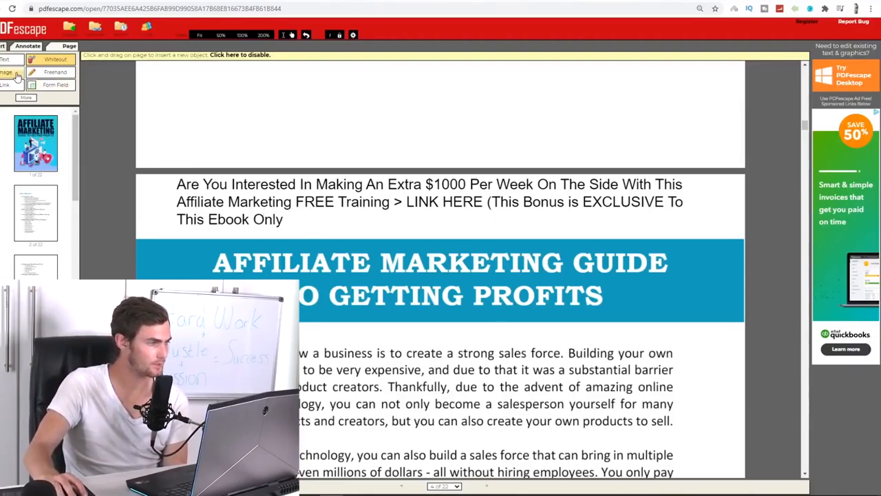
click(338, 221)
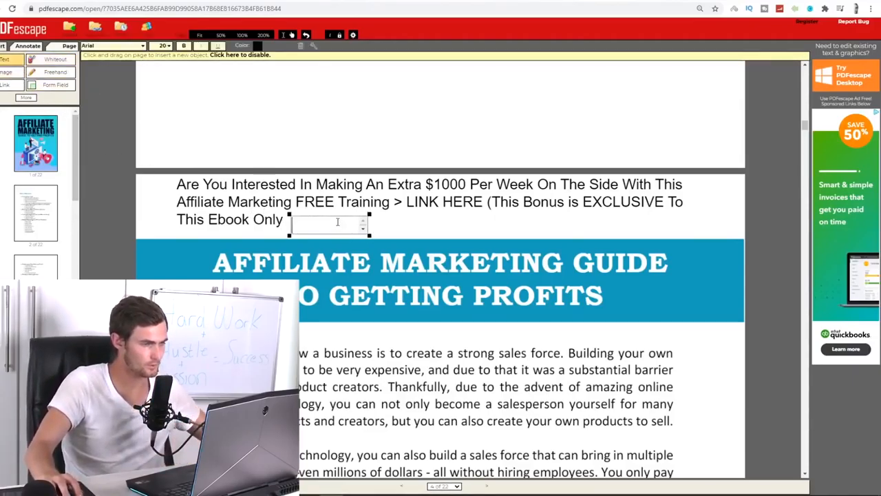
text(HERE)
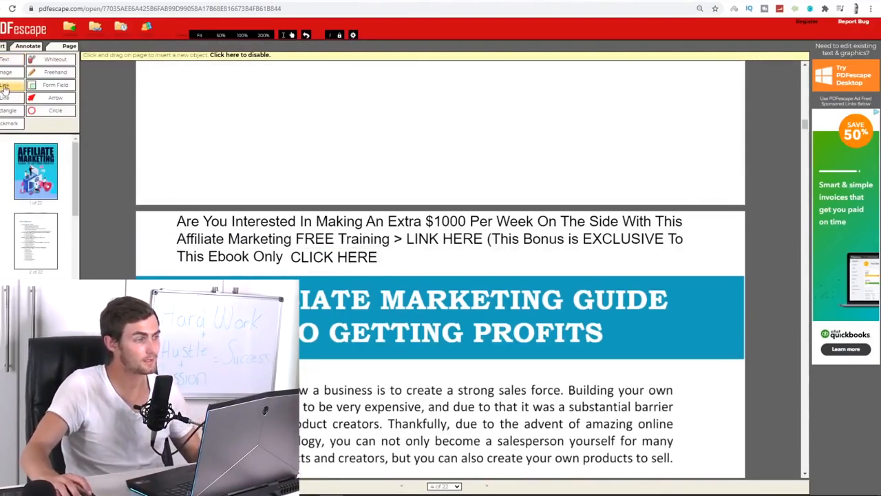
Select the Link tool and scroll further down the ebook
click(7, 85)
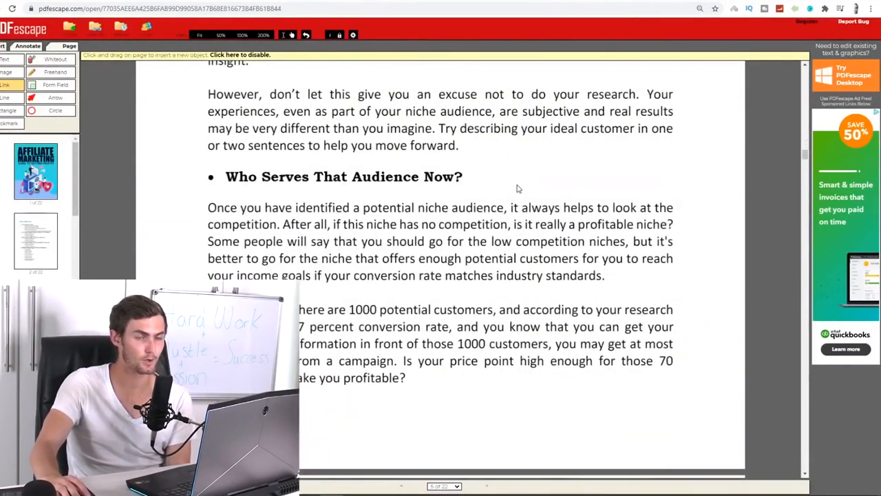
scroll(down, 3)
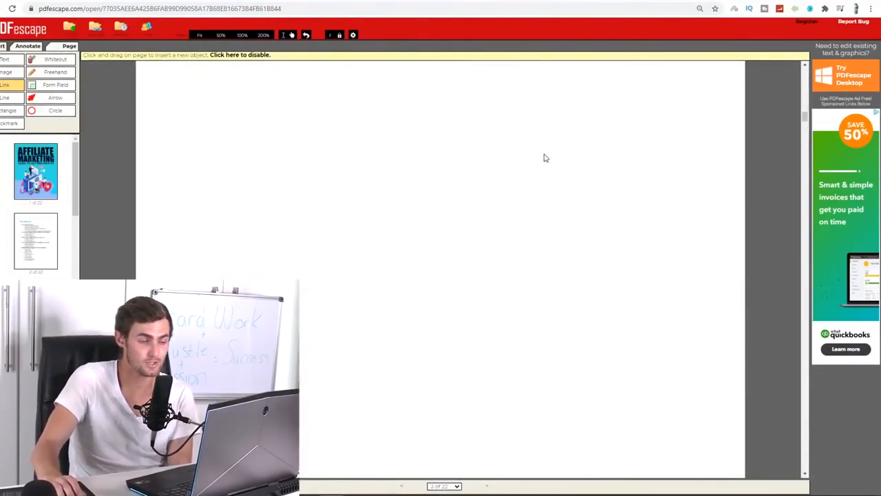
Scroll down to the next blank page of the ebook
scroll(down, 3)
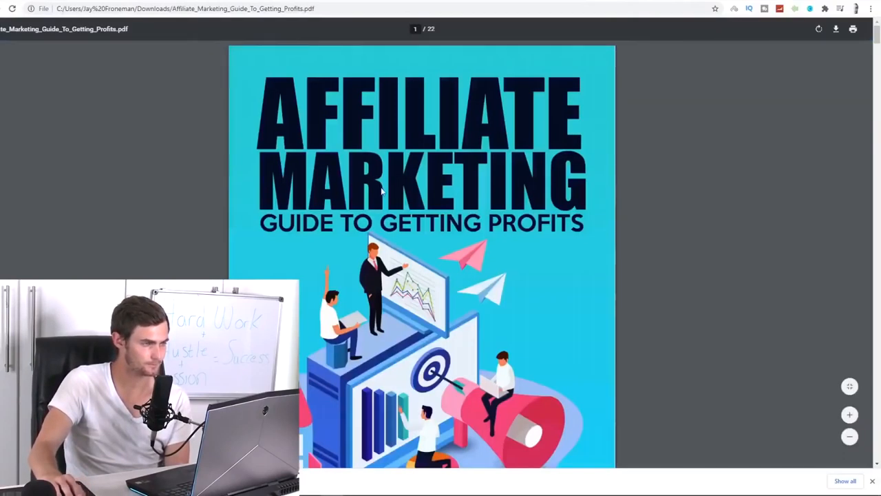
Scroll through the downloaded Affiliate Marketing Guide PDF to check its contents
scroll(down, 3)
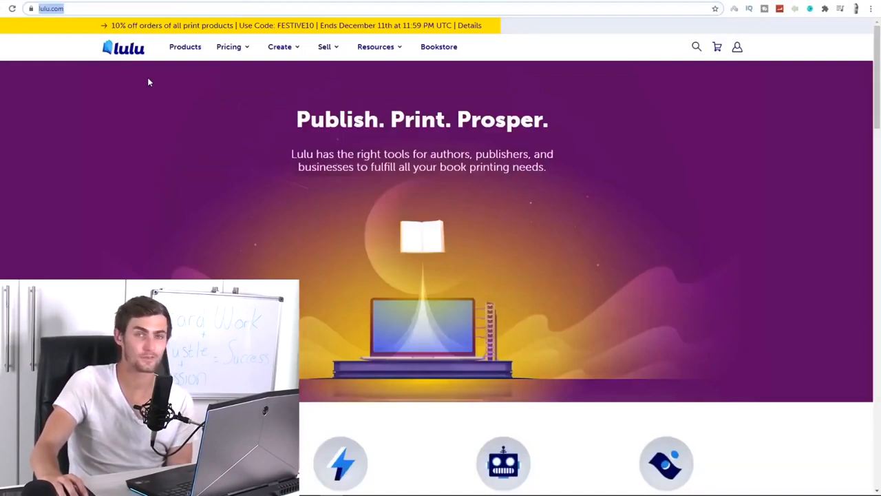
mouse_move(264, 106)
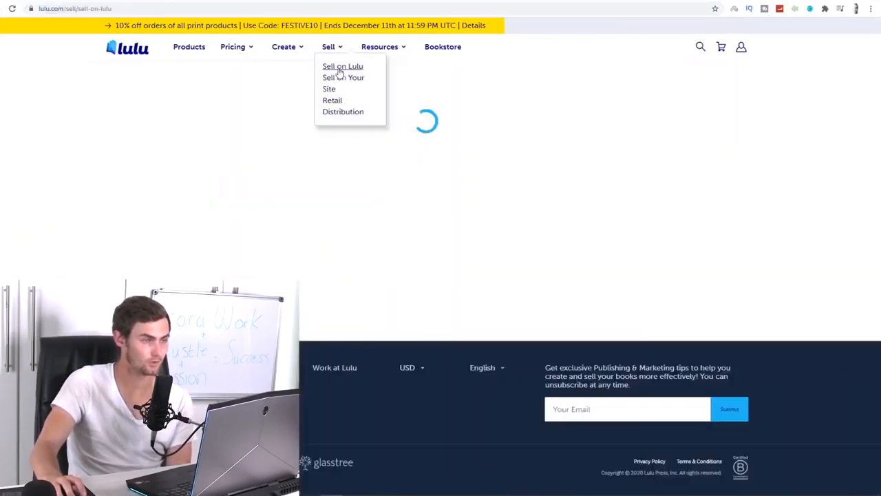
Go from Lulu's Sell page to Start Your Book and log in to the account
click(342, 65)
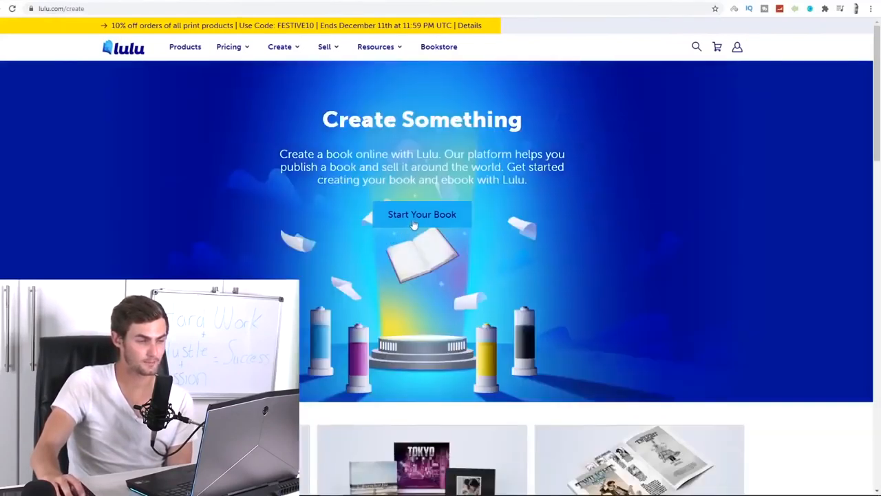
click(421, 215)
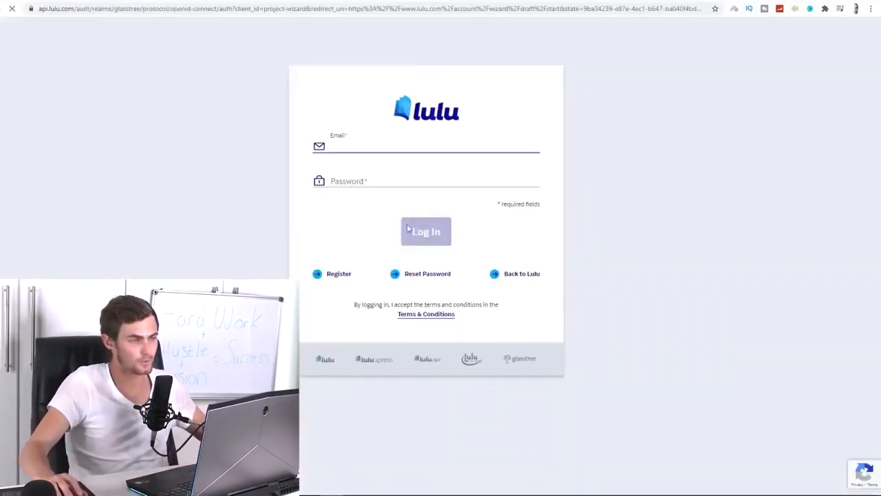
click(426, 231)
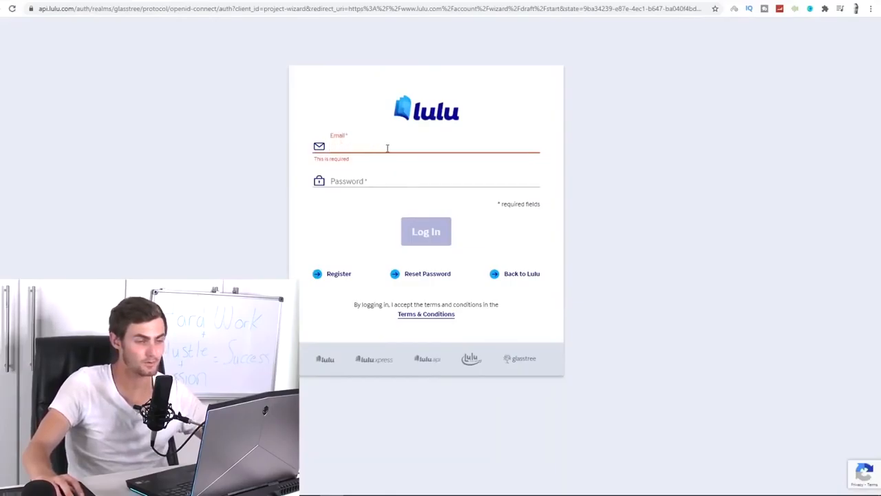
click(425, 231)
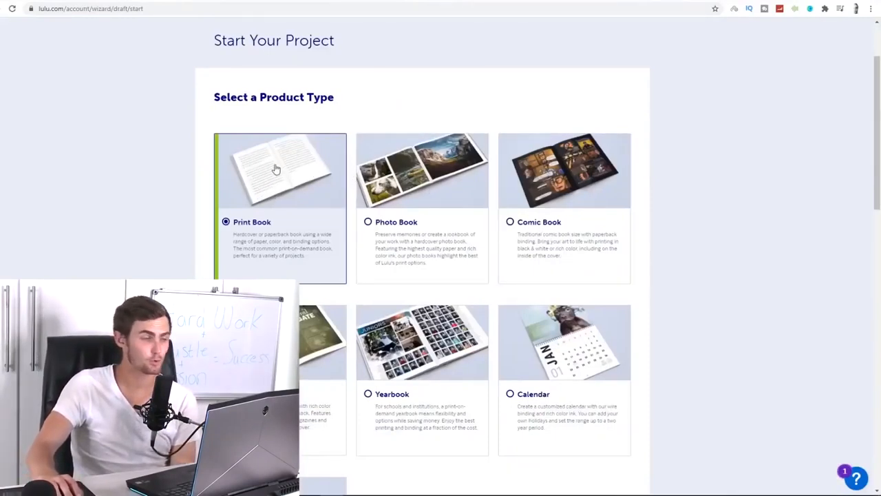
Choose Publish Your Book for global distribution and set Book Language to English
scroll(down, 3)
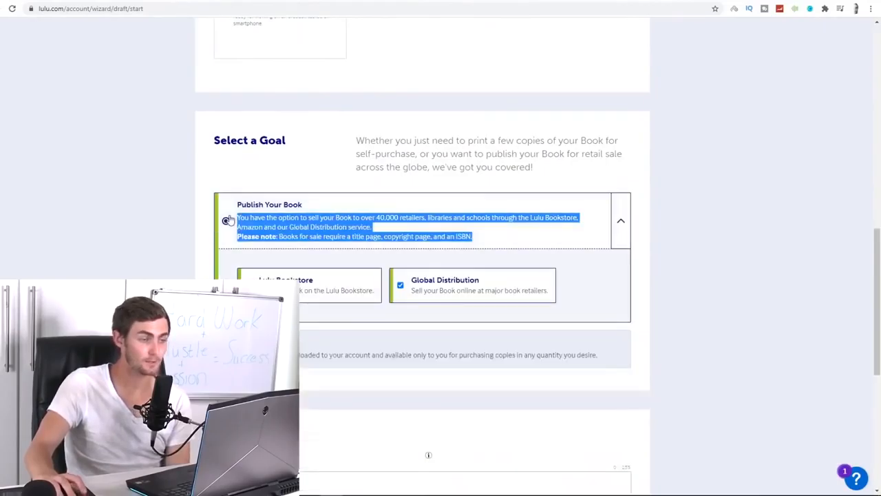
click(225, 220)
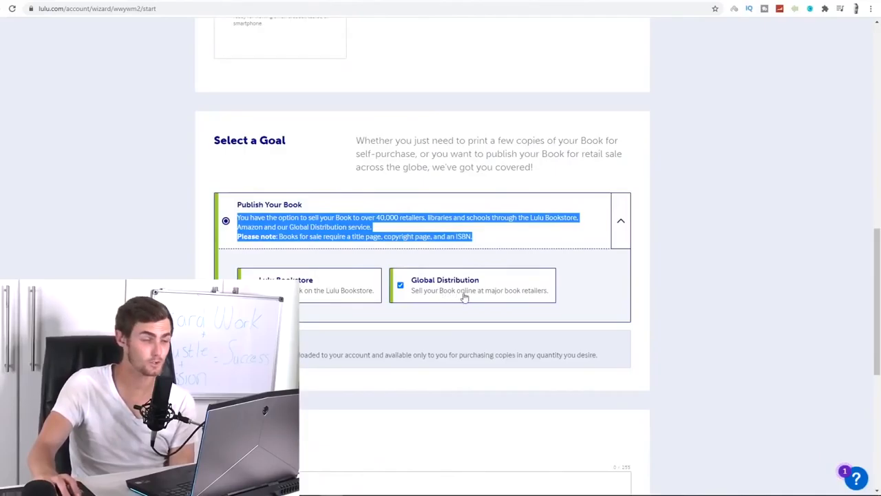
mouse_move(544, 296)
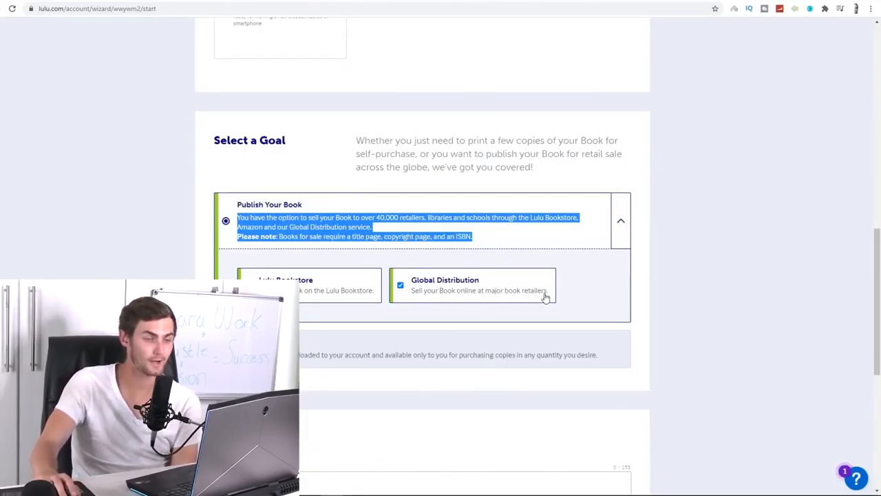
scroll(down, 3)
text(Affiliate Marketing Guide To Getting Profits)
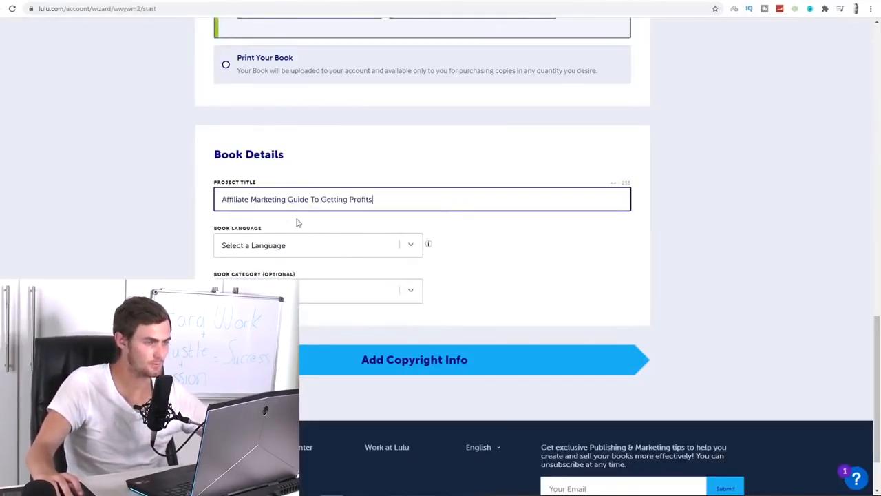
click(317, 245)
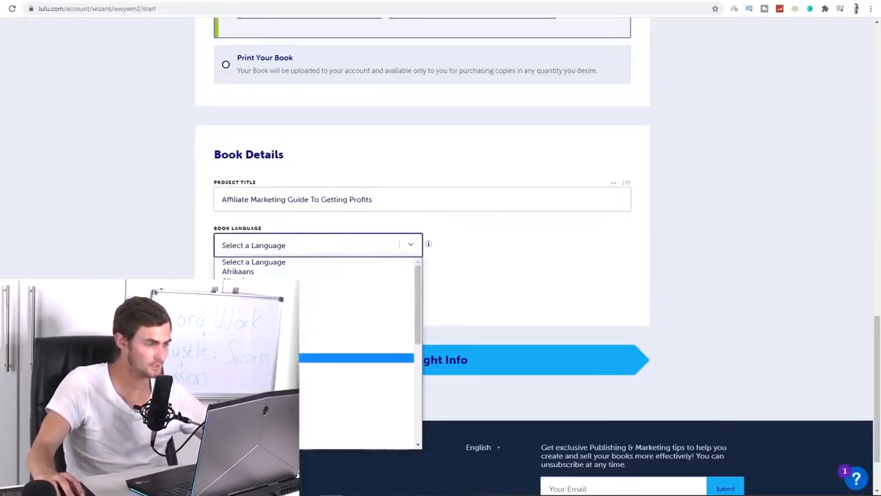
click(254, 280)
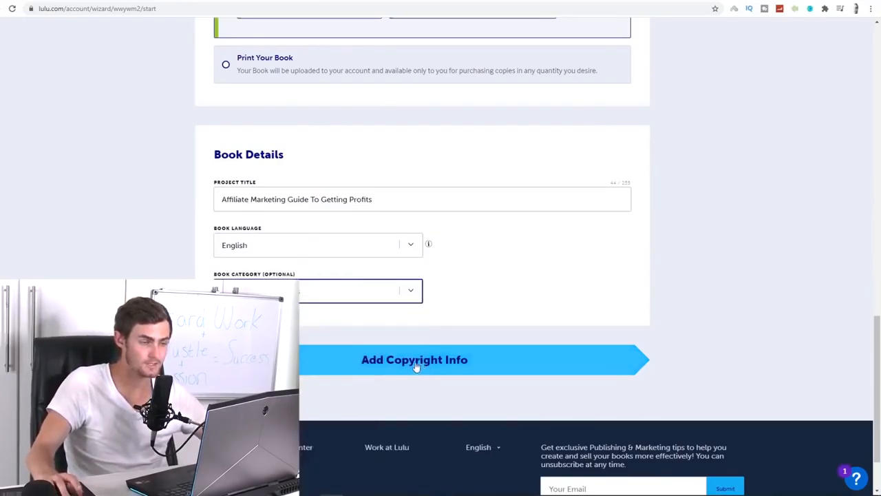
On the Copyright step, enter the author's first and last name under Contributors
click(415, 360)
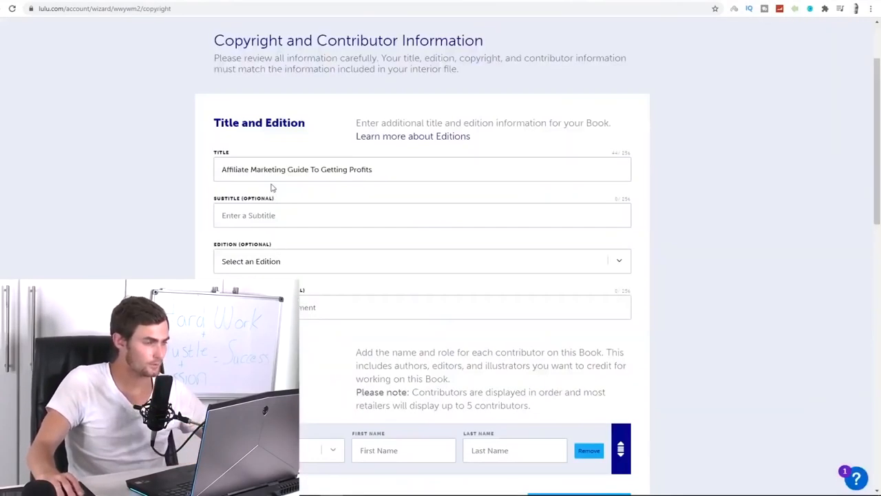
scroll(down, 3)
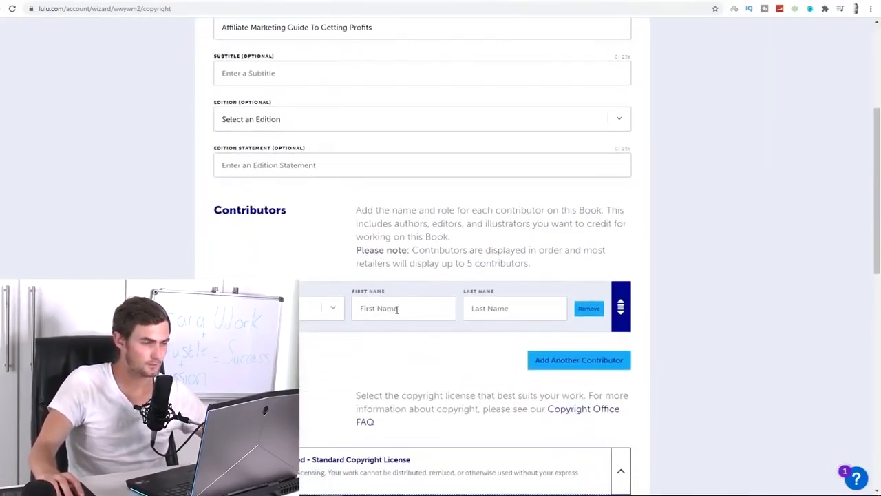
text(Ja)
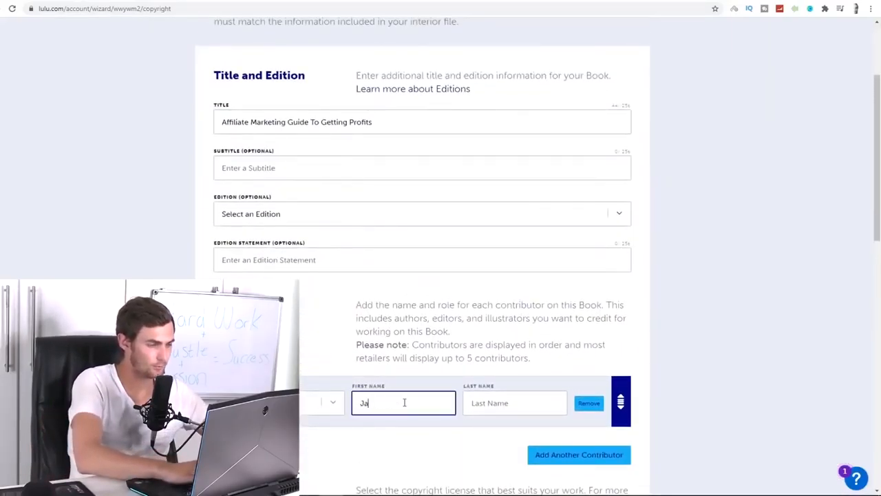
text(Froneman)
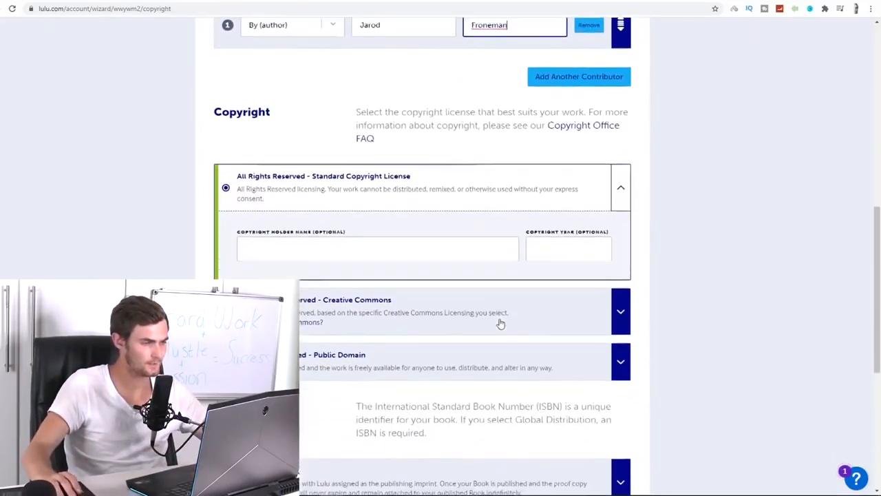
click(378, 248)
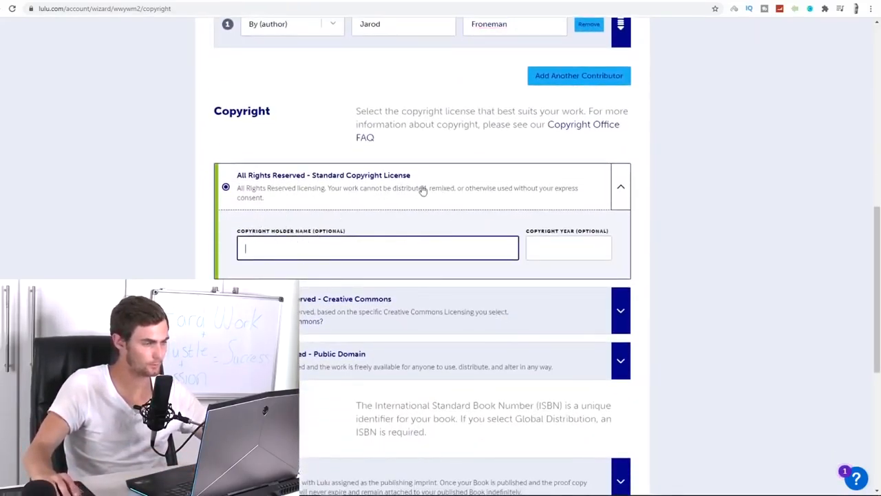
scroll(down, 3)
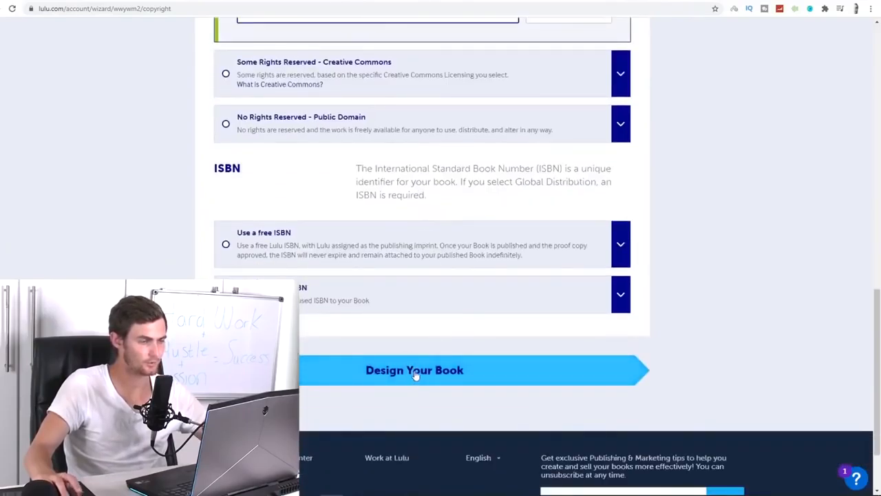
Upload Affiliate_Marketing_Guide_To_Getting_Profits.pdf from Downloads as the interior file on the Design step
click(414, 370)
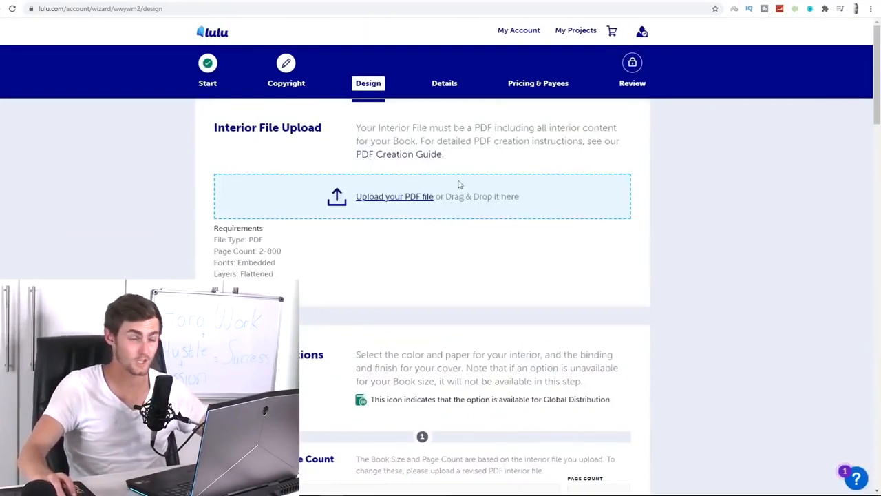
click(393, 196)
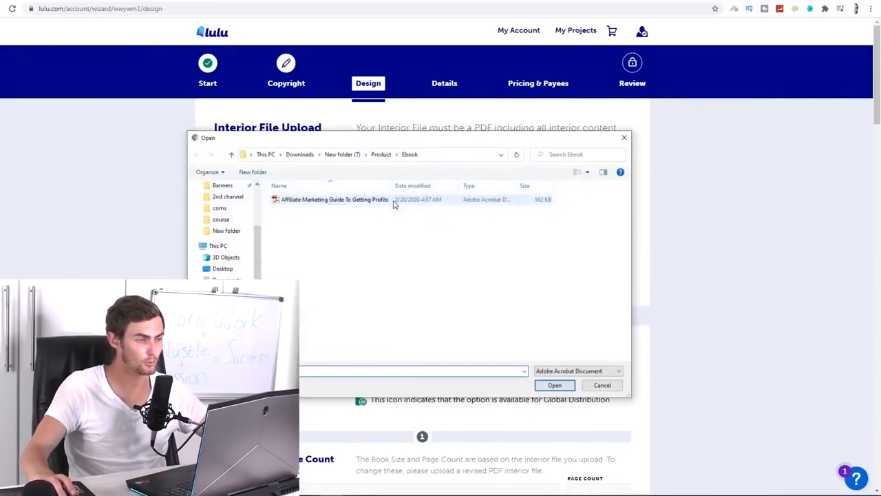
click(227, 197)
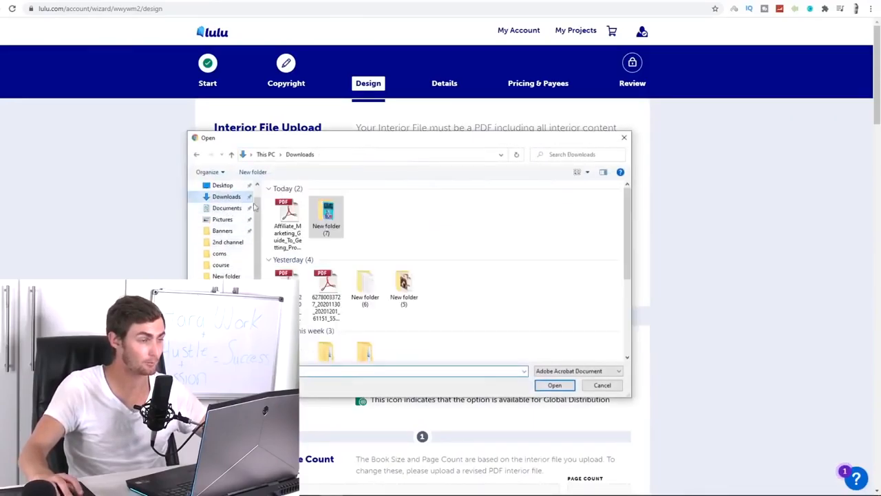
click(555, 385)
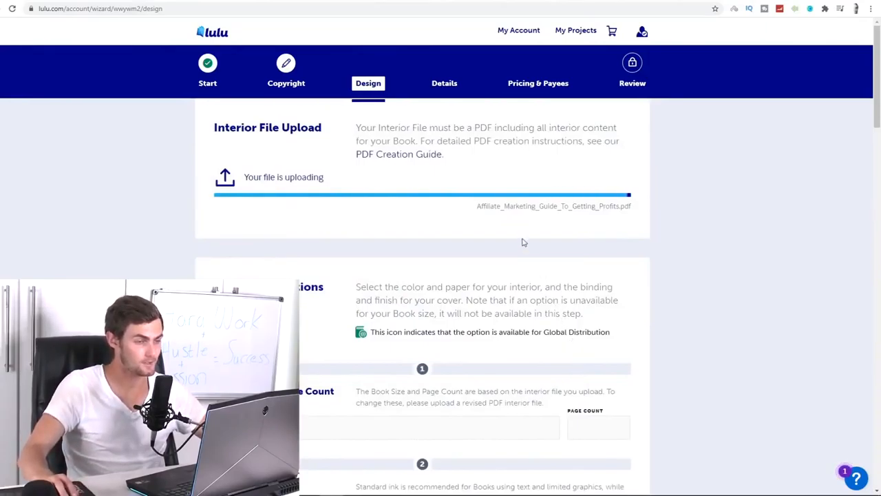
scroll(down, 3)
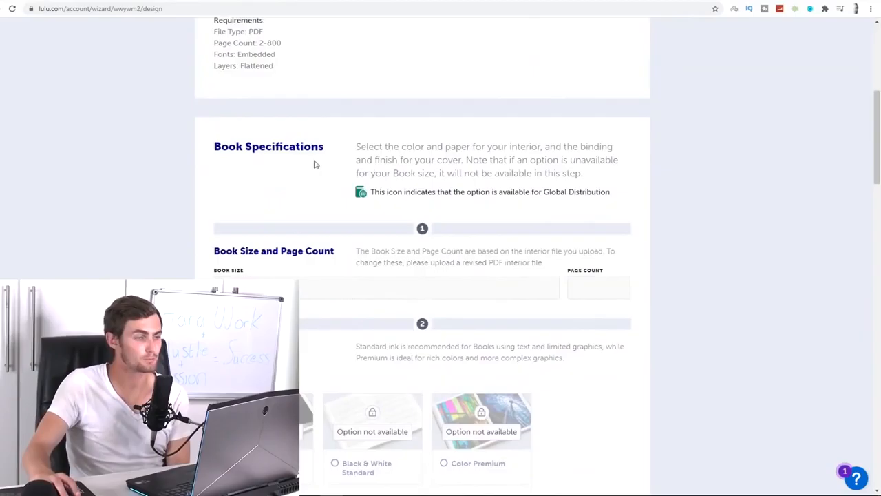
mouse_move(394, 262)
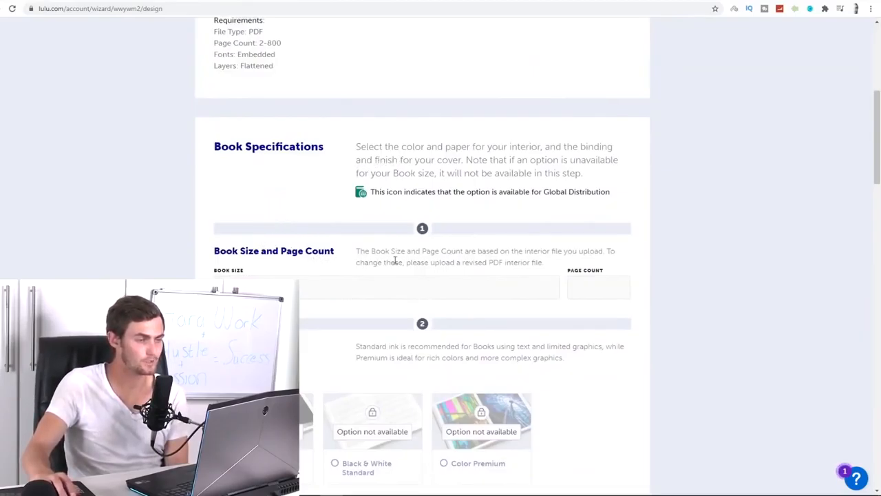
scroll(down, 3)
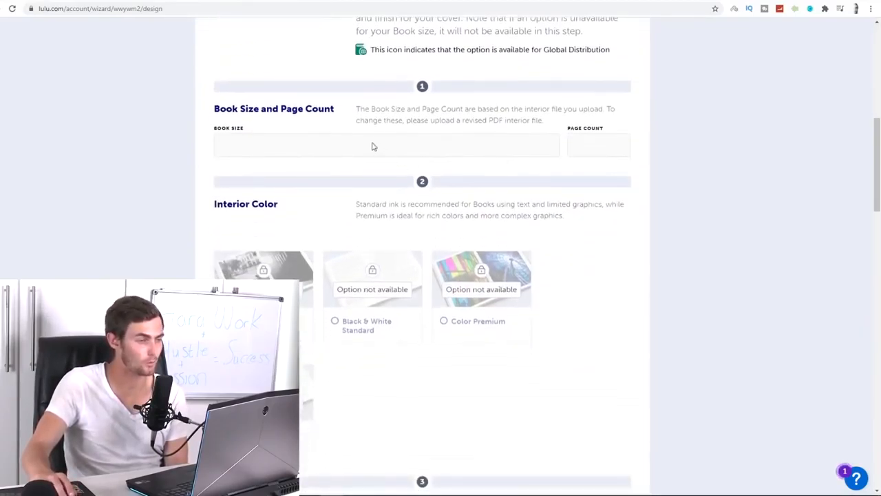
scroll(down, 3)
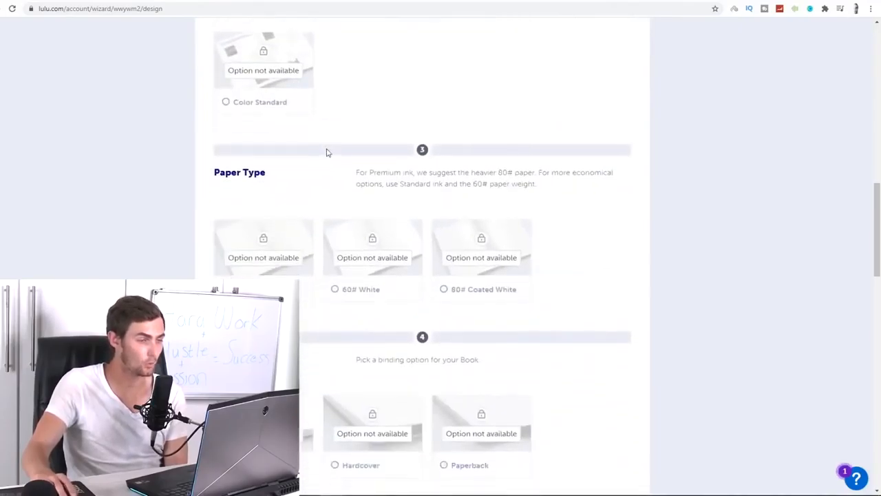
scroll(down, 3)
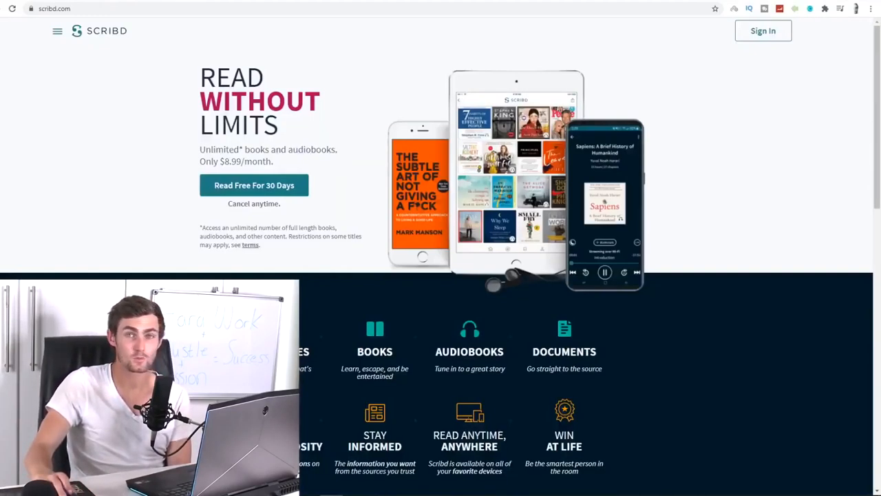
Select the current web address in Chrome's address bar and scroll the page
click(53, 9)
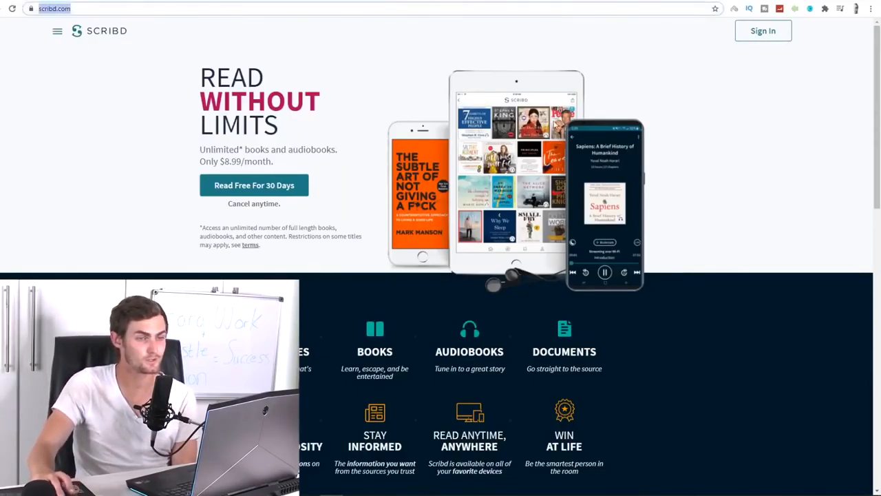
scroll(down, 3)
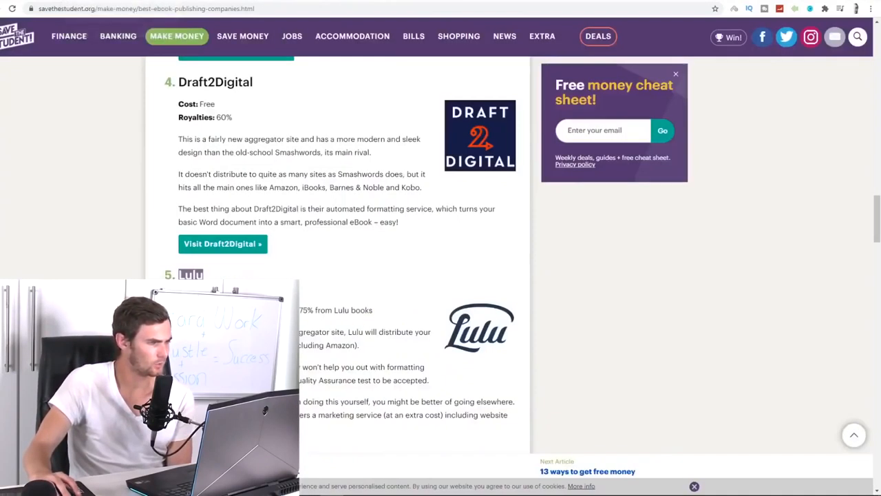
Scroll the article's platform list down to Kobo Writing Life and Barnes & Noble Press
scroll(down, 3)
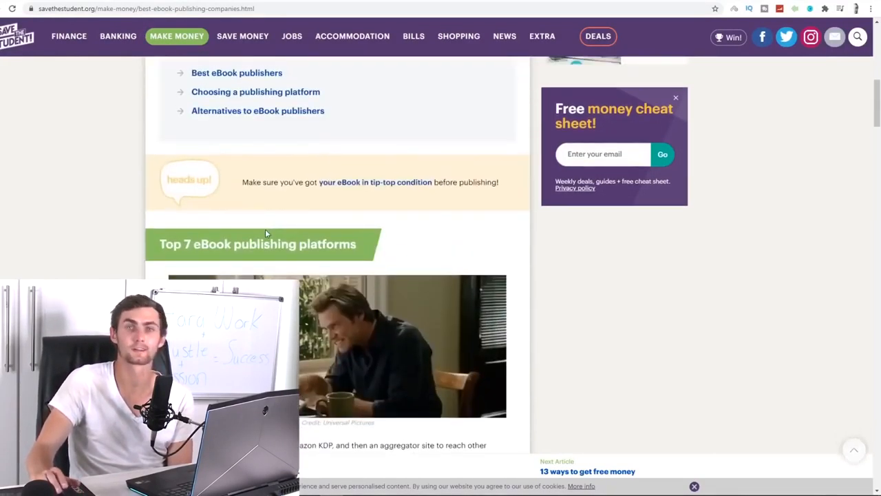
scroll(down, 3)
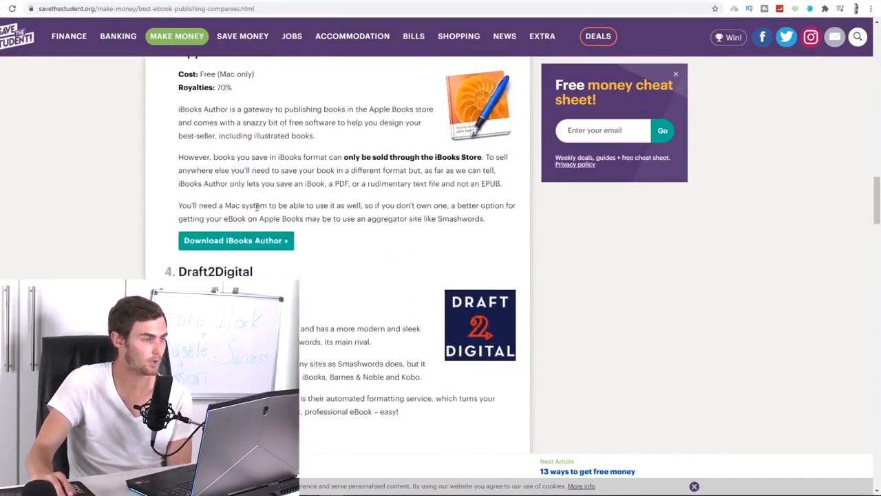
scroll(down, 3)
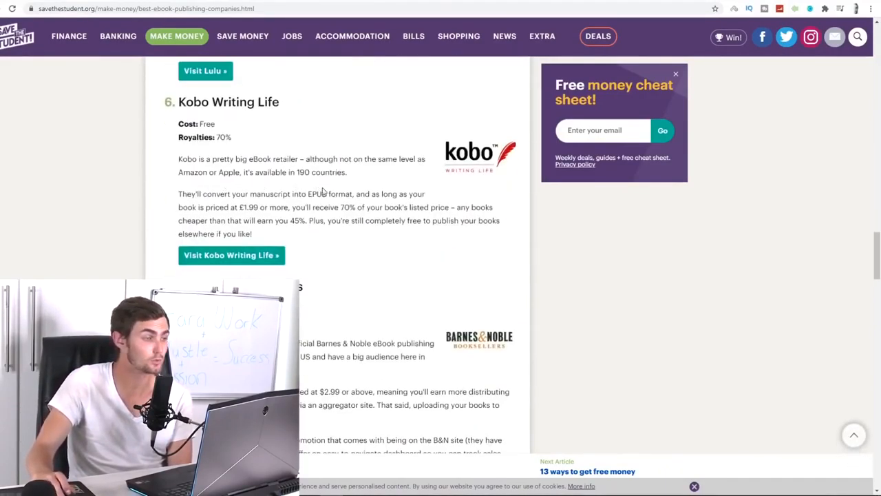
scroll(down, 3)
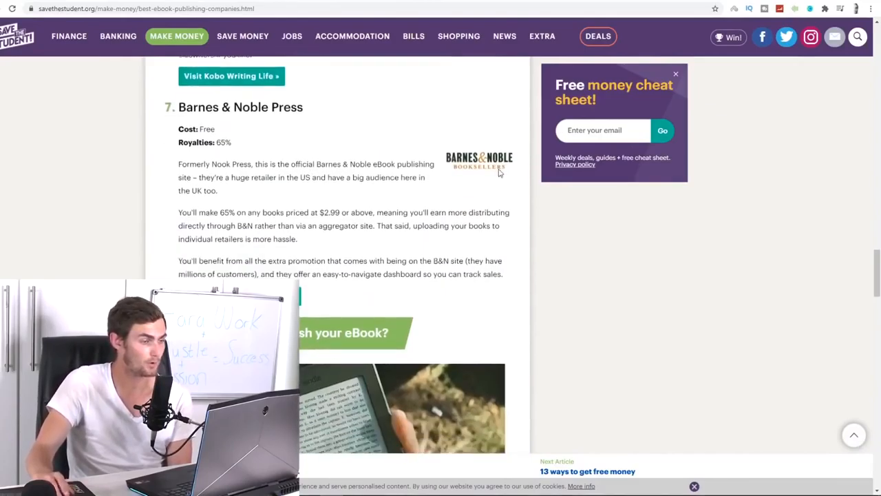
scroll(down, 3)
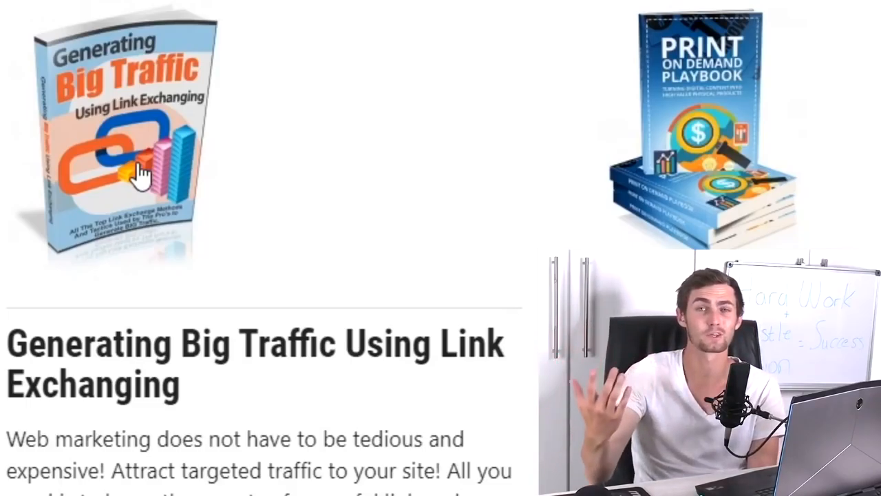
mouse_move(206, 155)
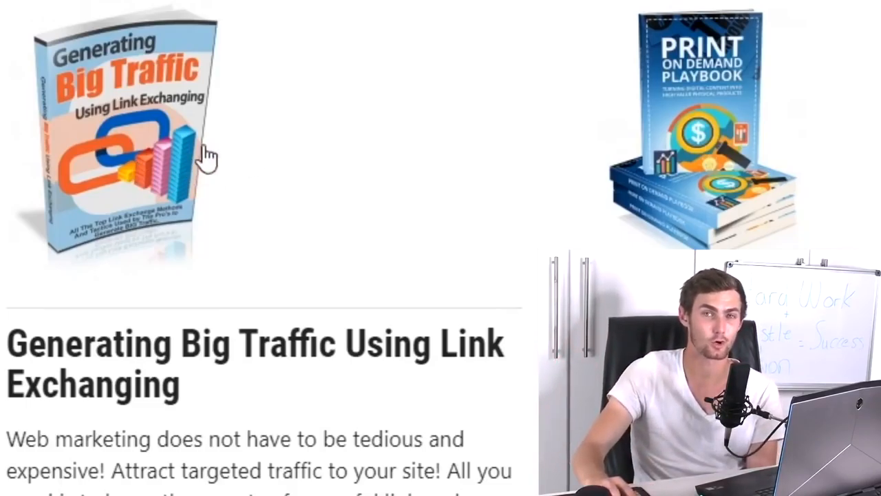